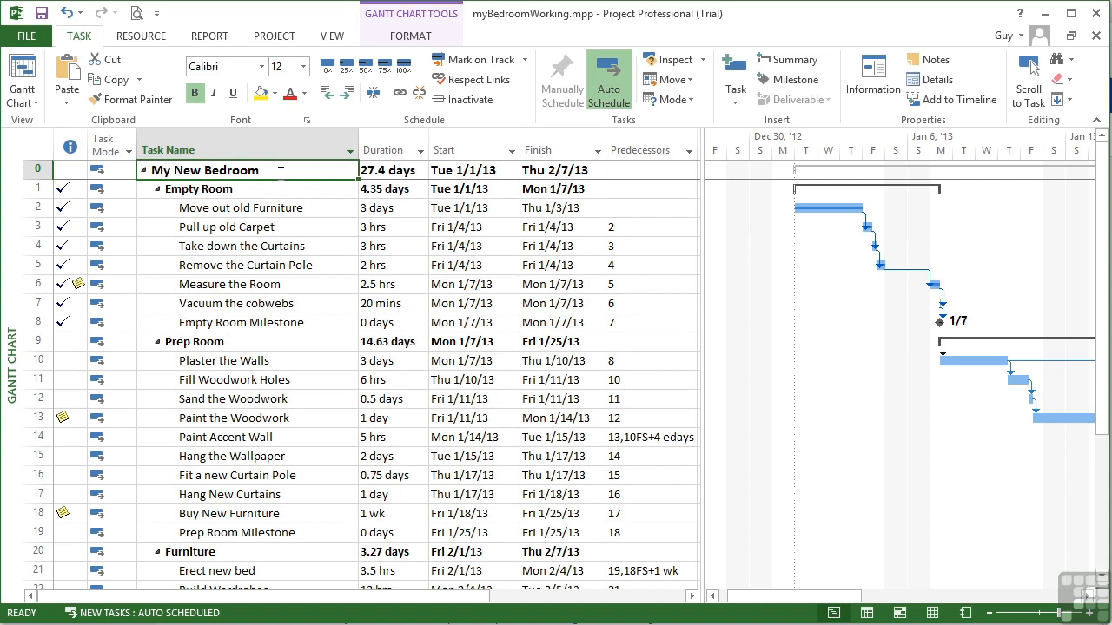
mouse_move(213, 209)
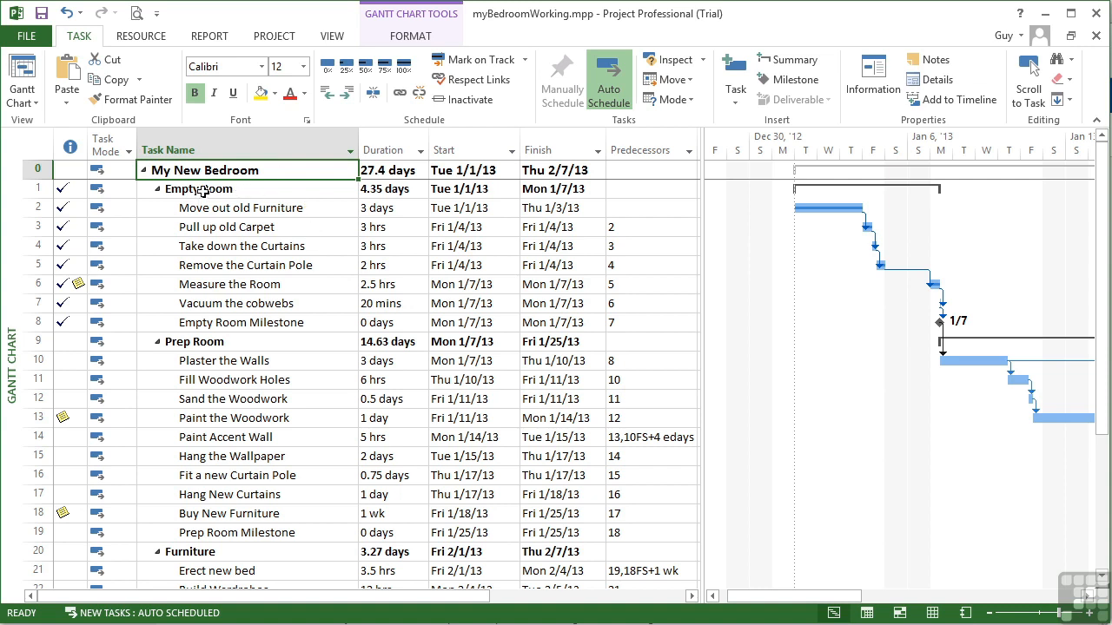
mouse_move(286, 232)
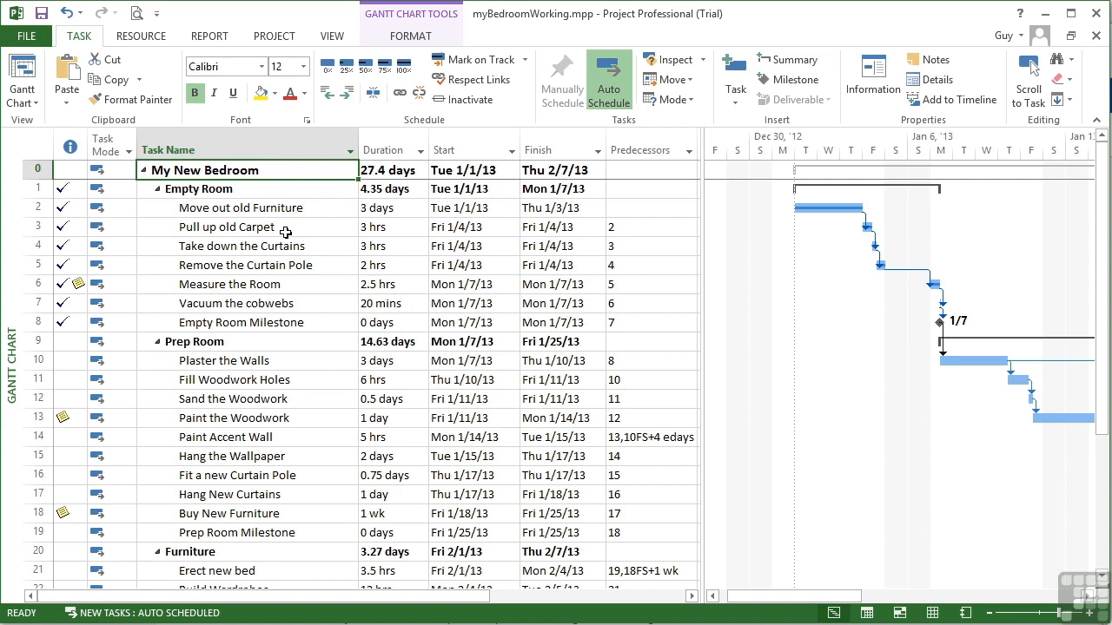
mouse_move(240, 540)
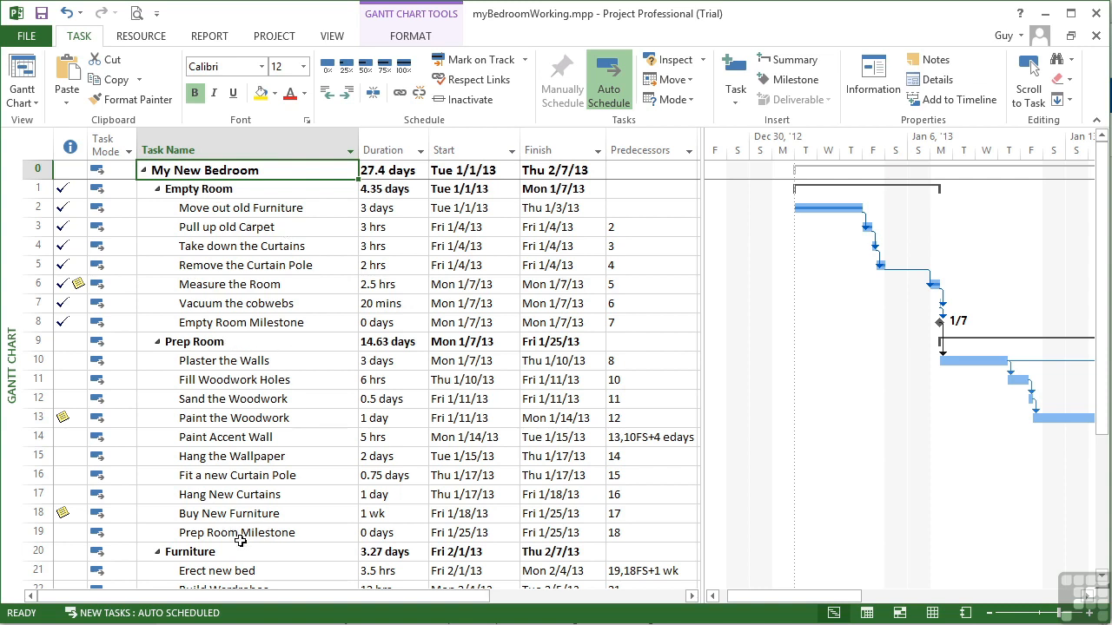
mouse_move(257, 492)
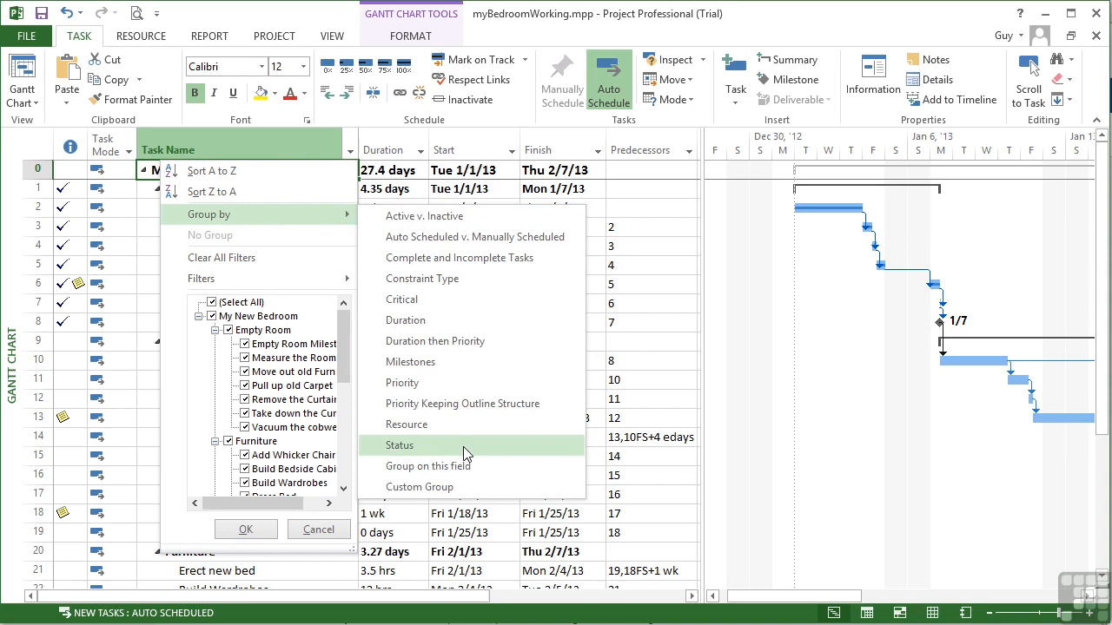
mouse_move(459, 456)
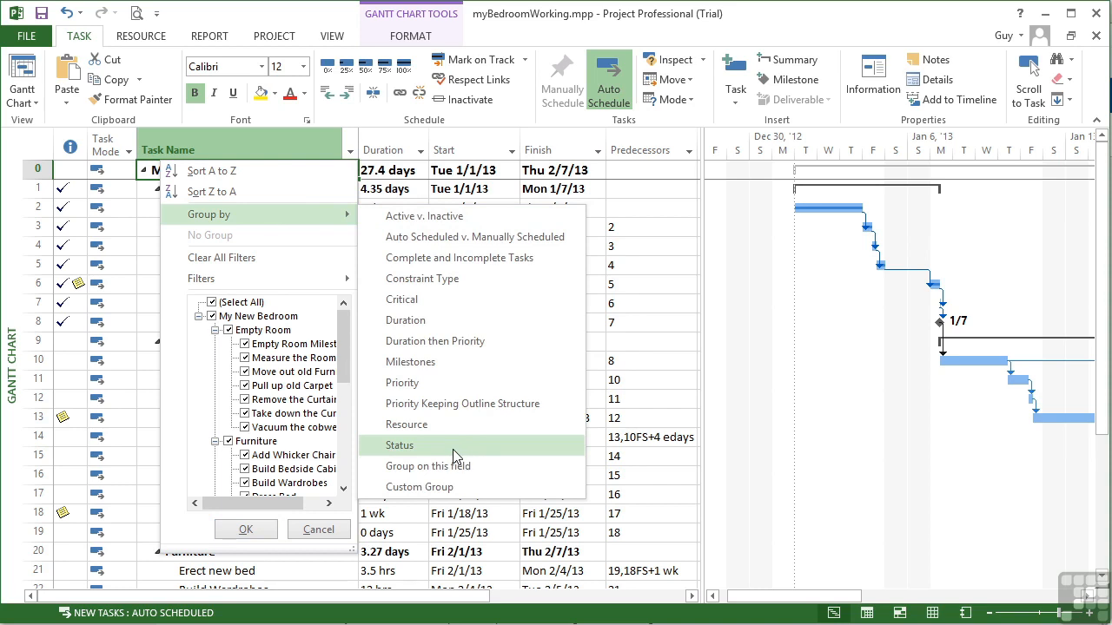
- Group the bedroom tasks by Status and scroll through the Complete, Late and Future Task sections
left_click(398, 445)
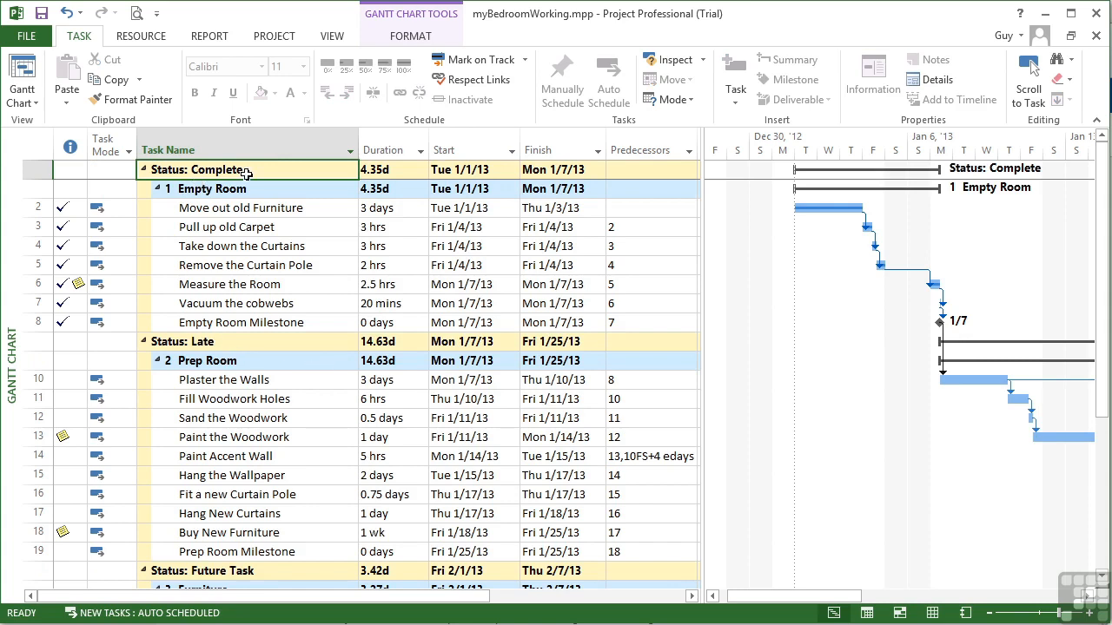
mouse_move(310, 189)
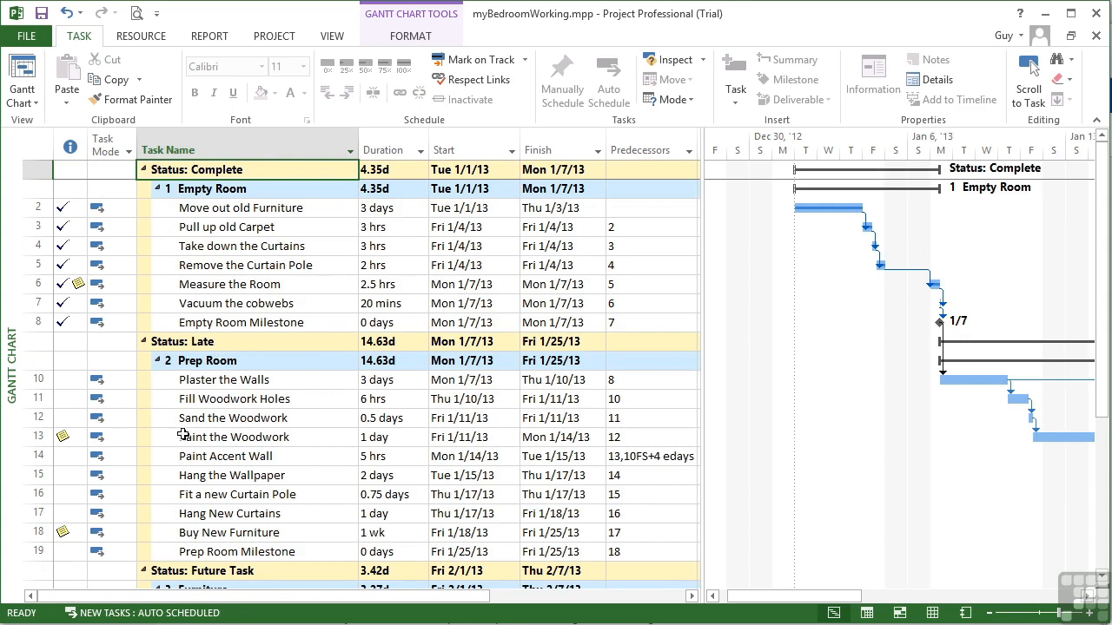
scroll("down", 3)
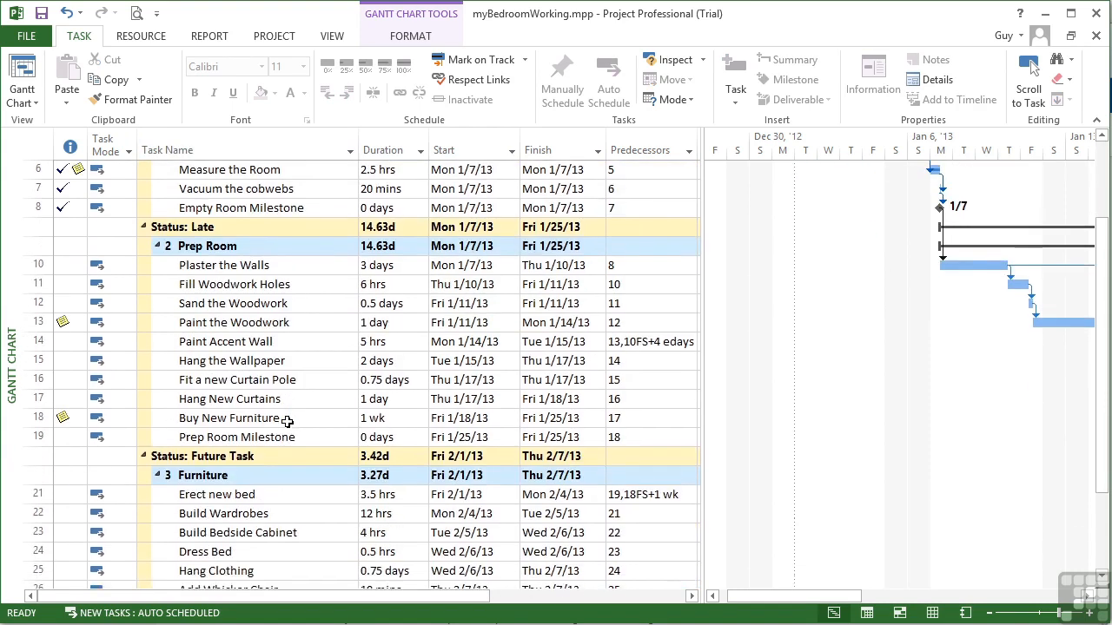
scroll("down", 3)
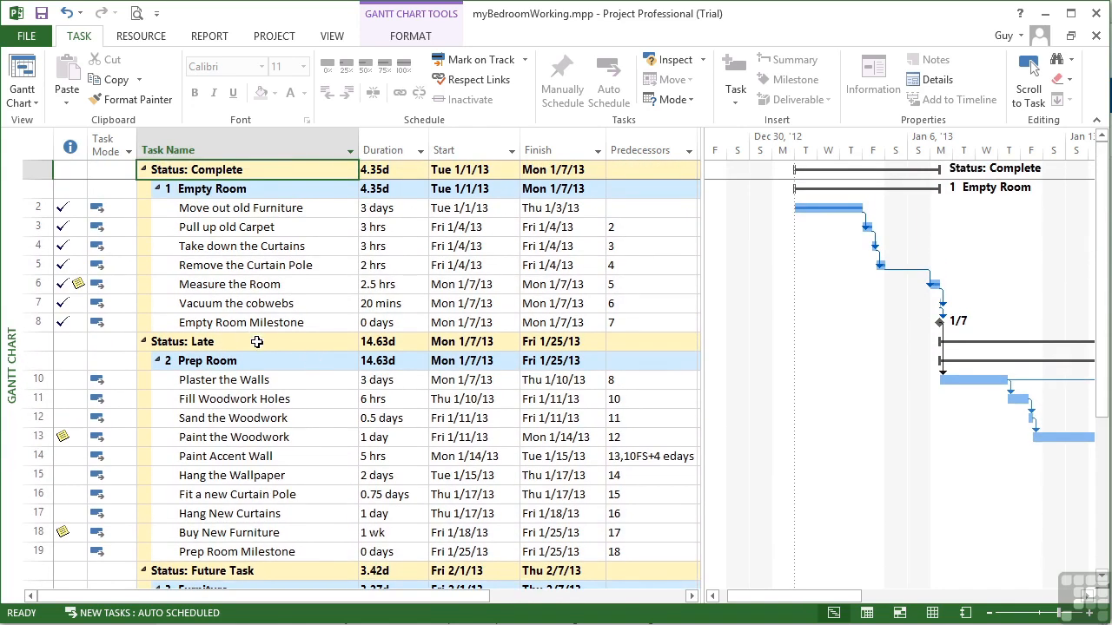
mouse_move(832, 597)
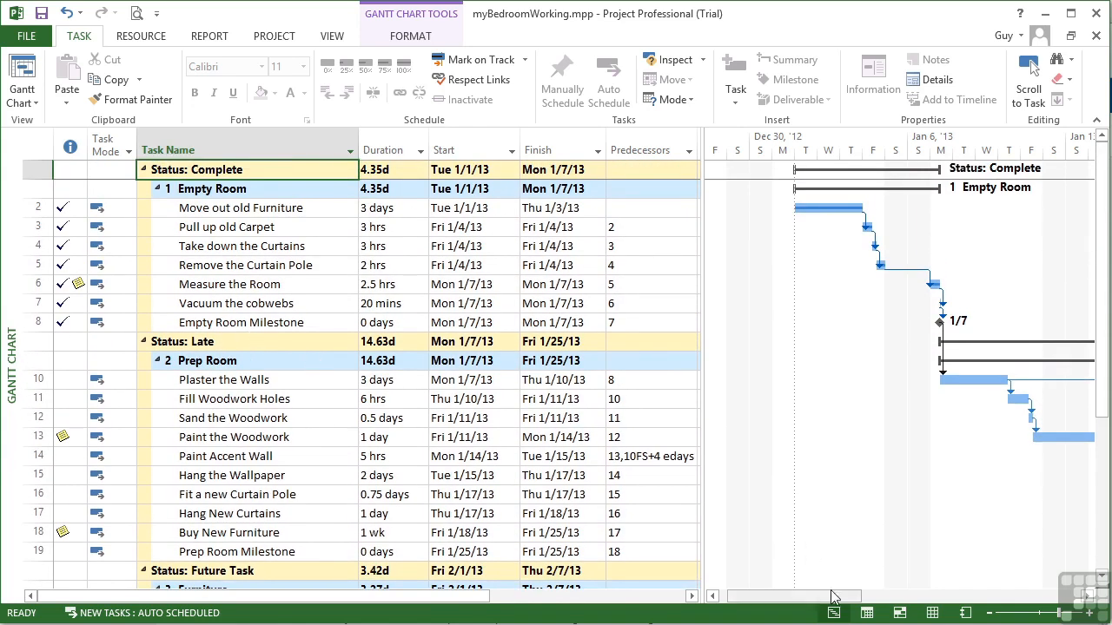
scroll("right", 3)
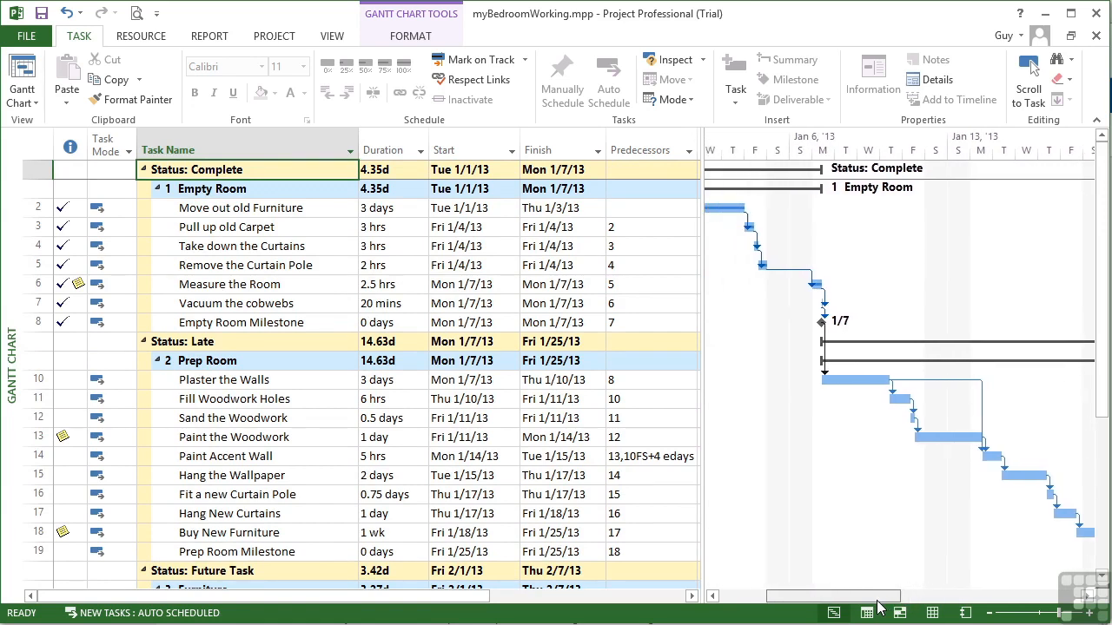
scroll("right", 3)
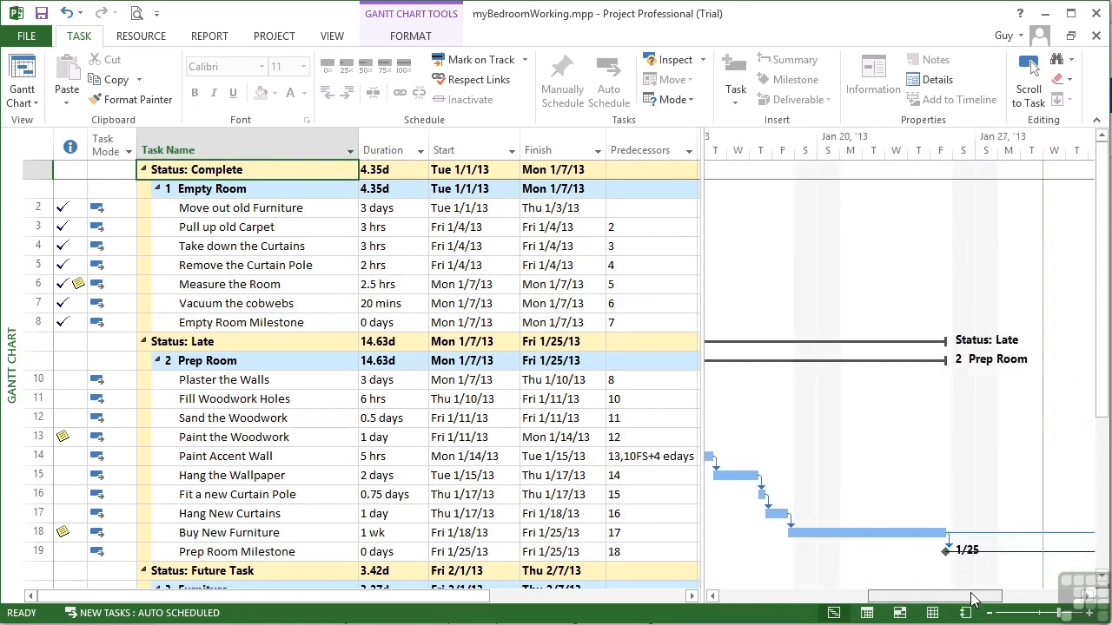
scroll("left", 3)
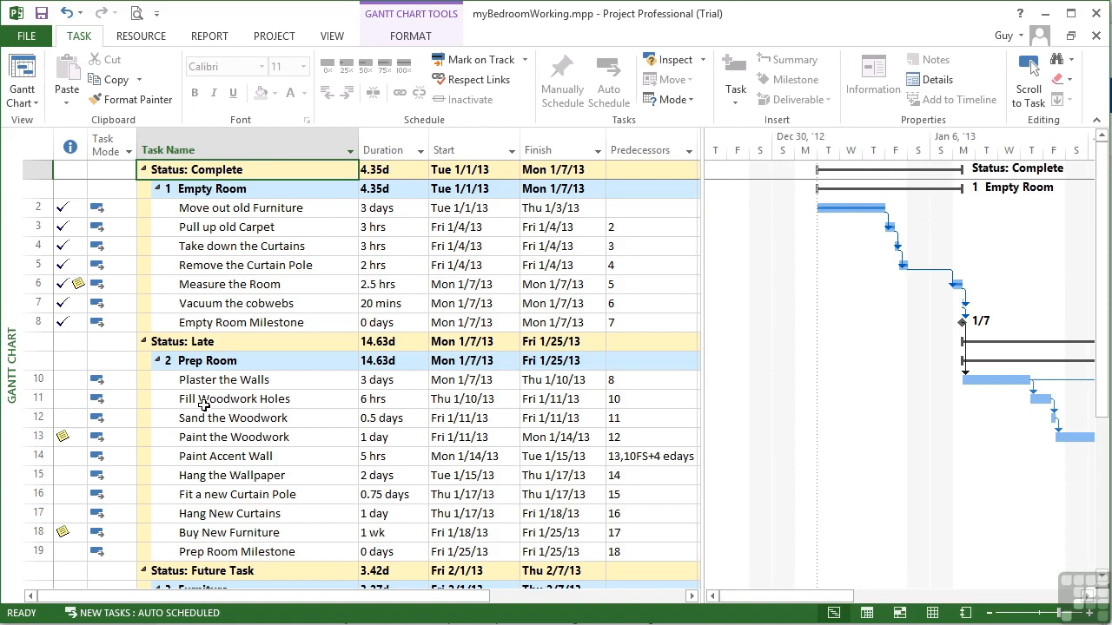
mouse_move(865, 553)
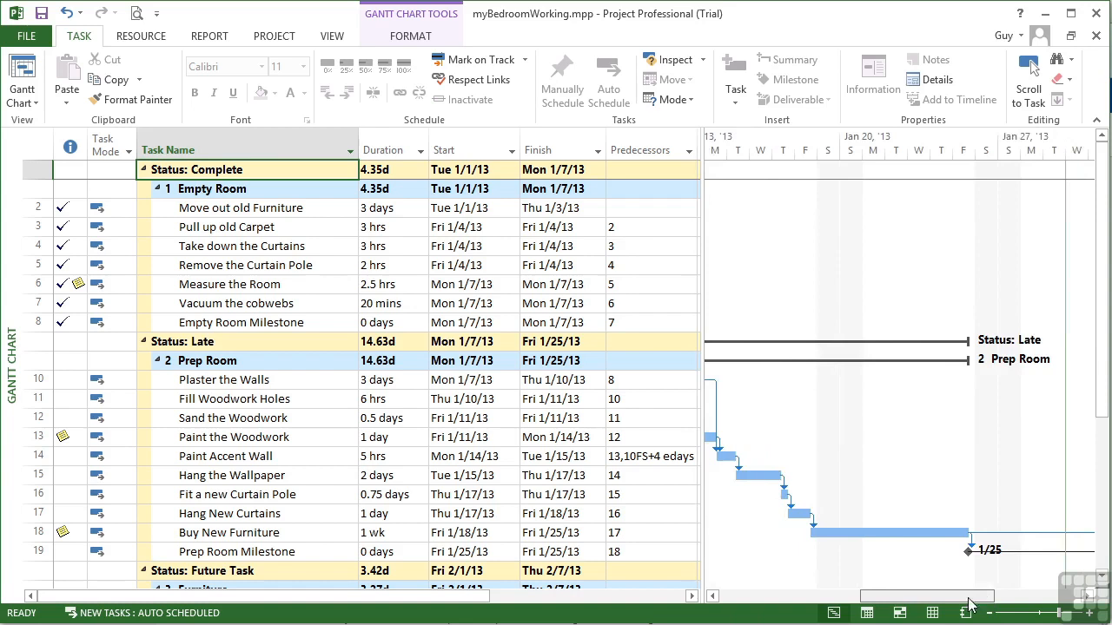
scroll("left", 3)
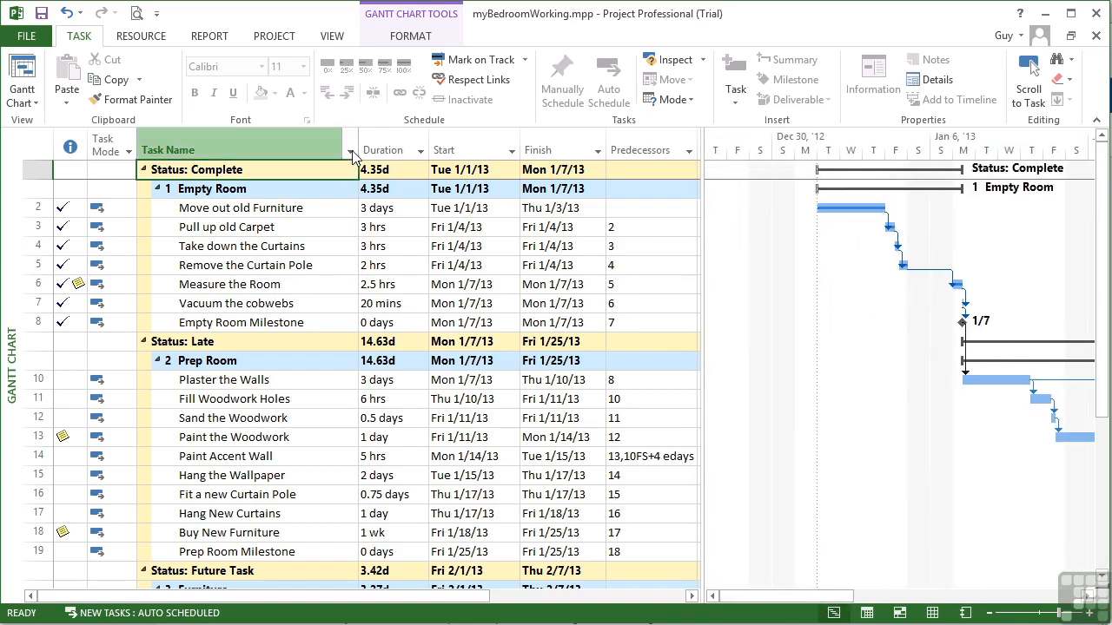
- Group the tasks by Duration and review groups from 0-day milestones upward
left_click(350, 150)
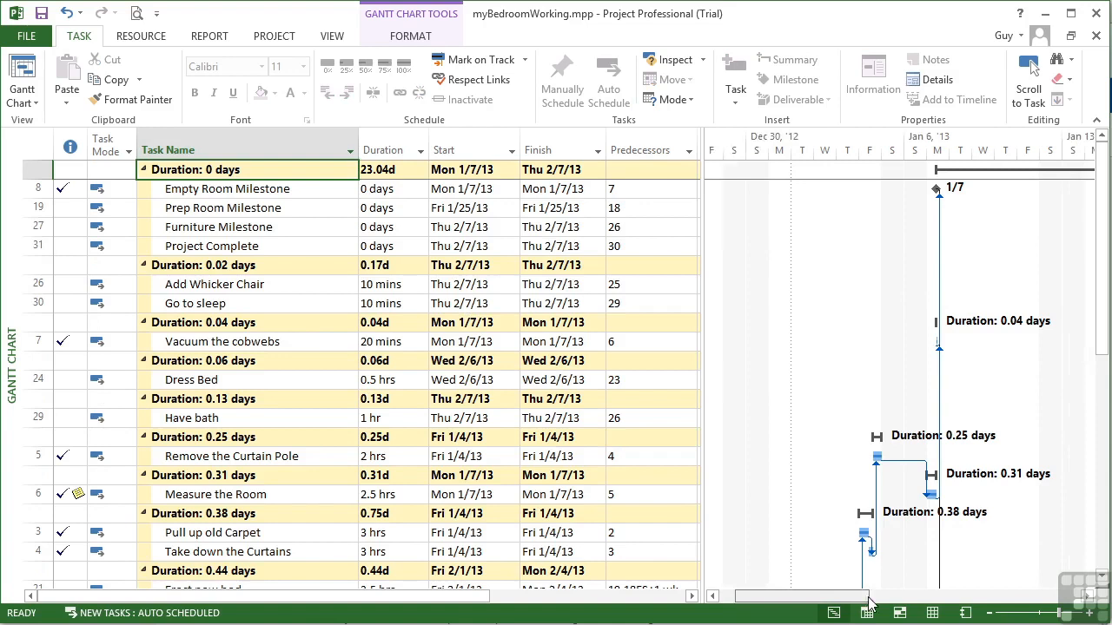
scroll("right", 3)
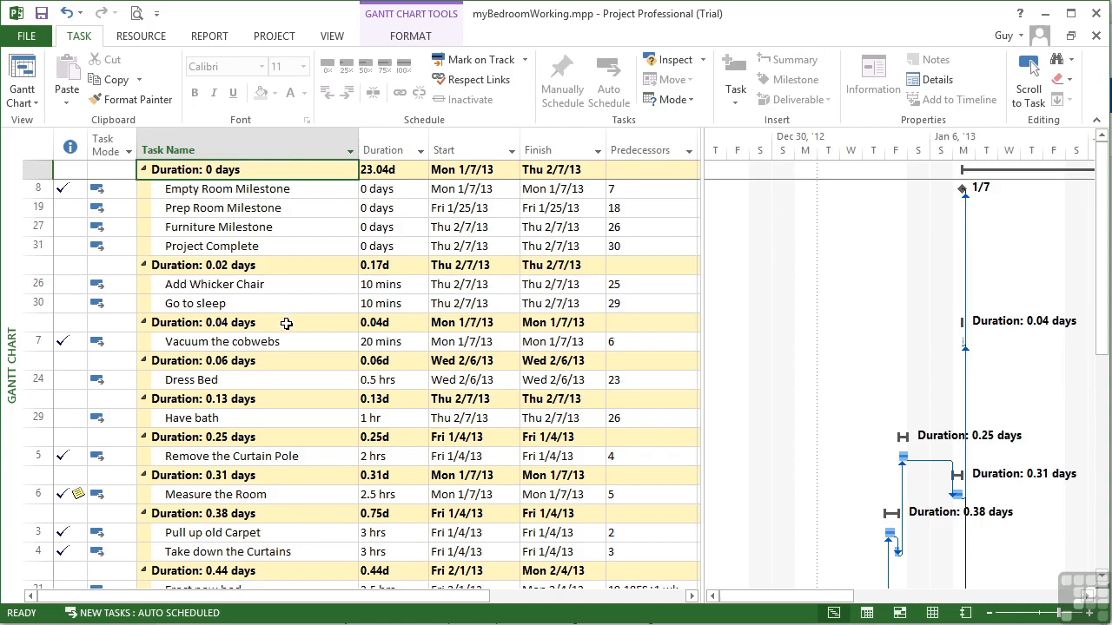
scroll("down", 3)
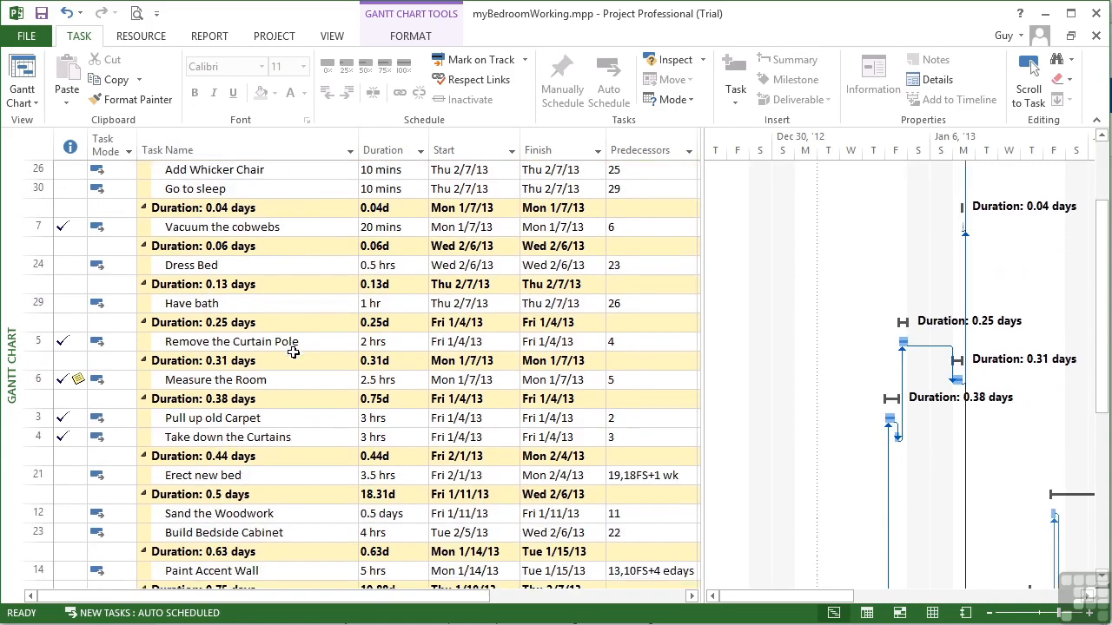
scroll("down", 3)
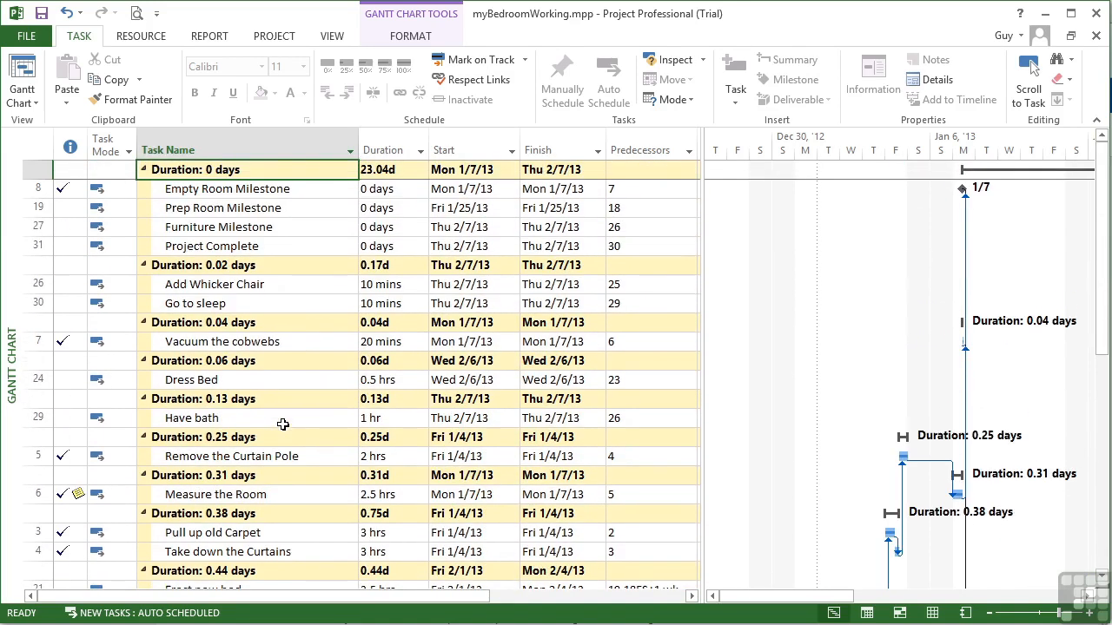
left_click(352, 149)
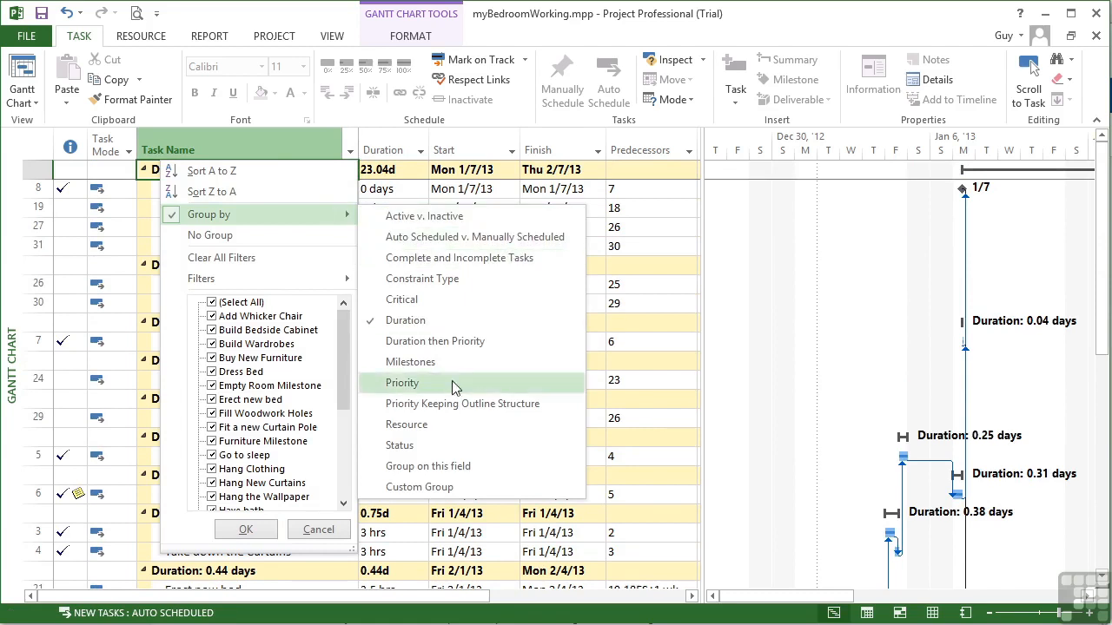
- Group the tasks by Priority and scroll through the 200–299 to 900–999 bands
left_click(402, 382)
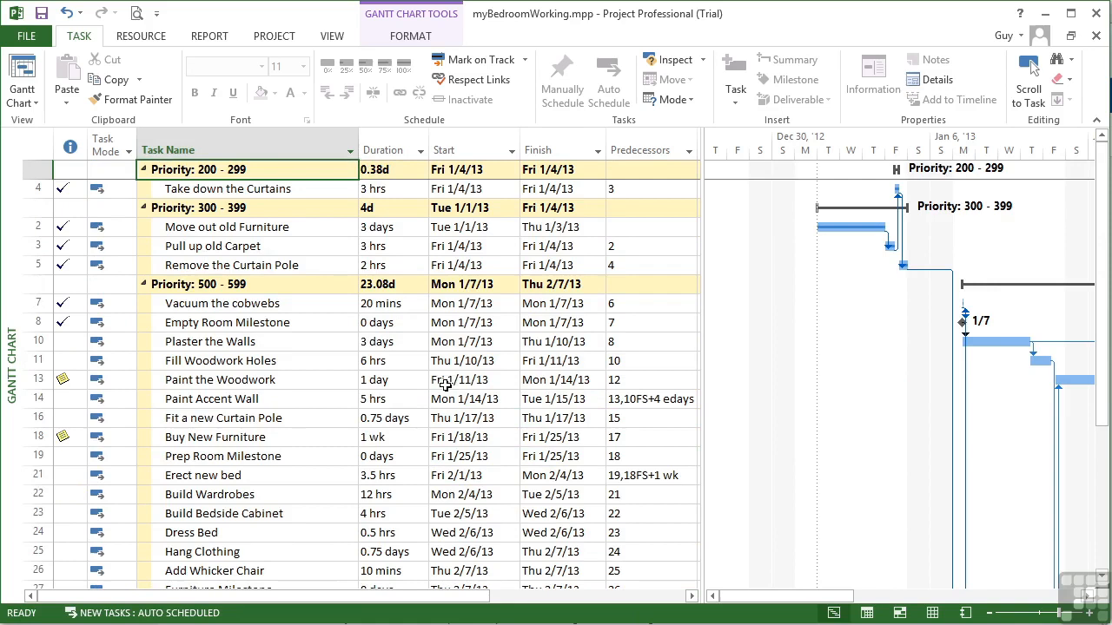
mouse_move(344, 337)
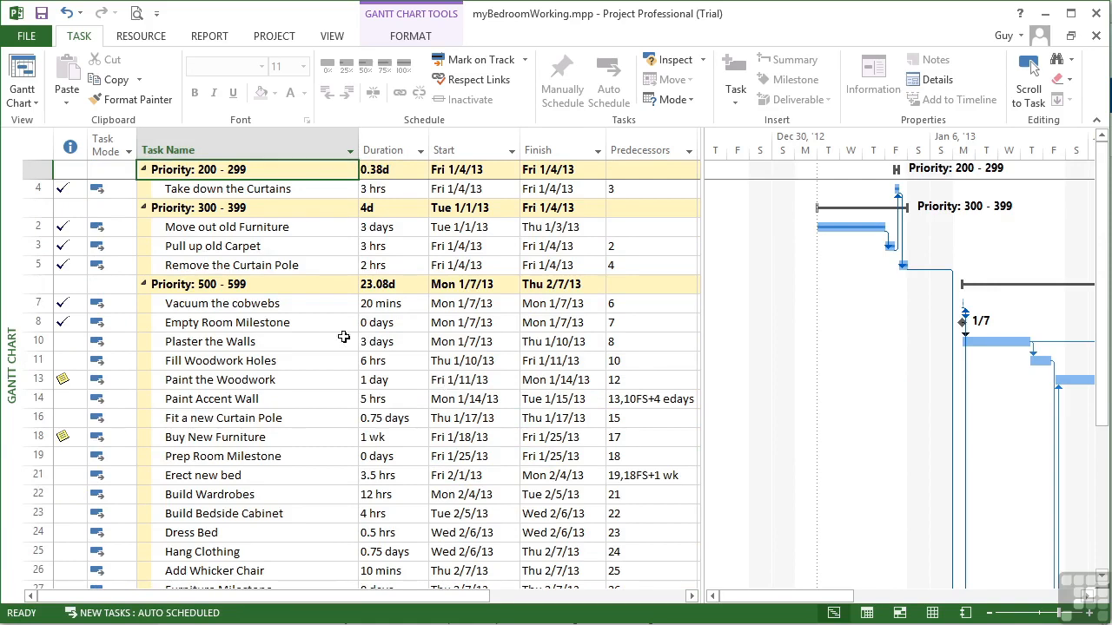
mouse_move(252, 304)
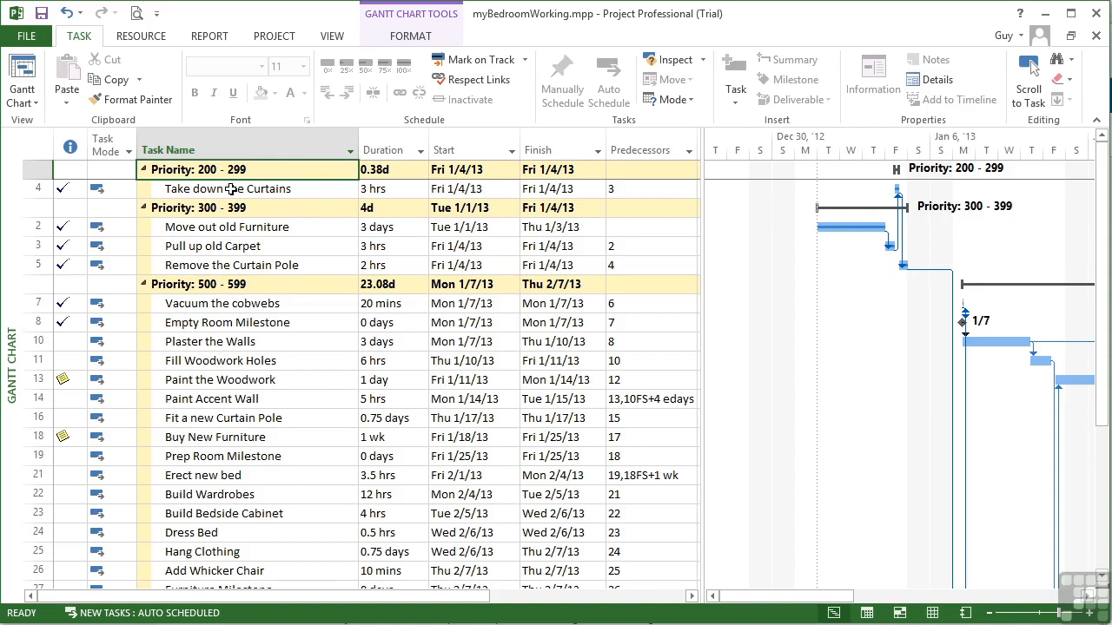
mouse_move(287, 217)
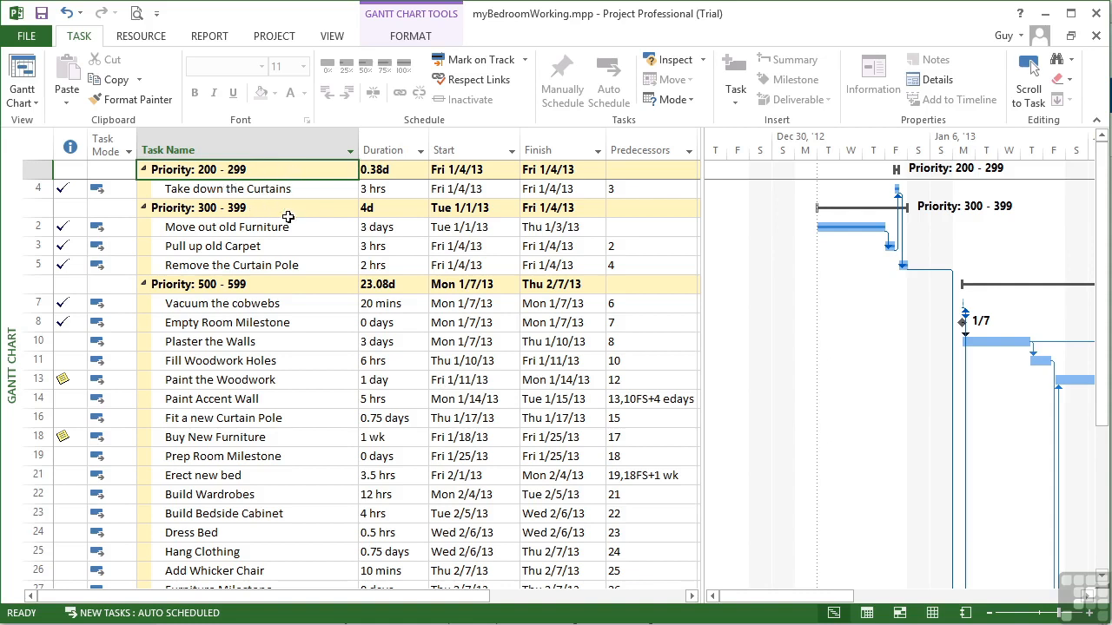
mouse_move(287, 303)
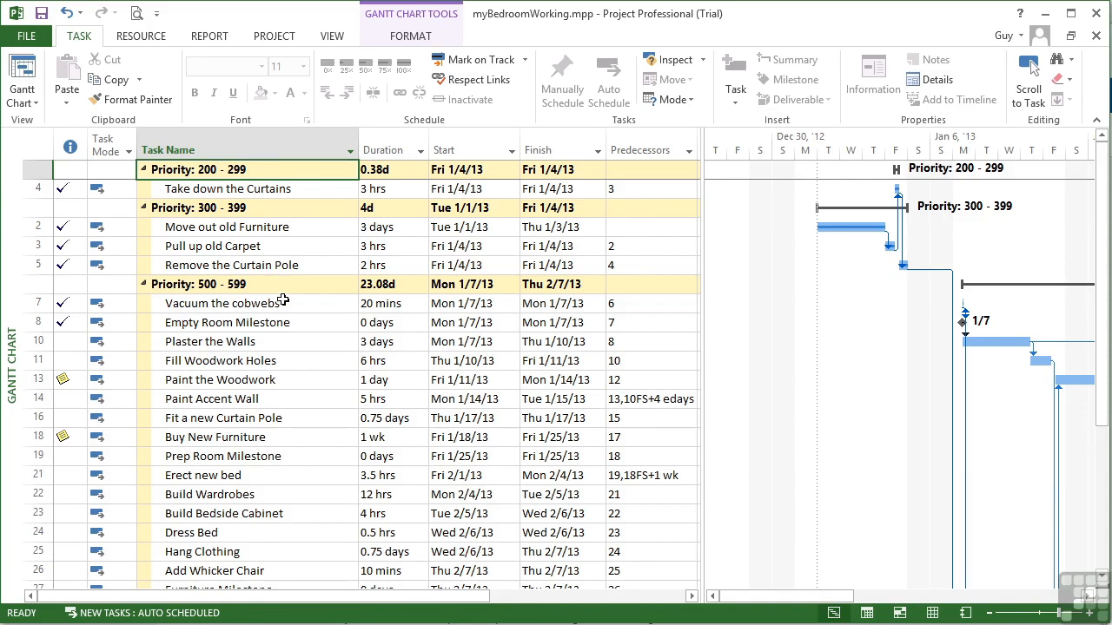
scroll("down", 3)
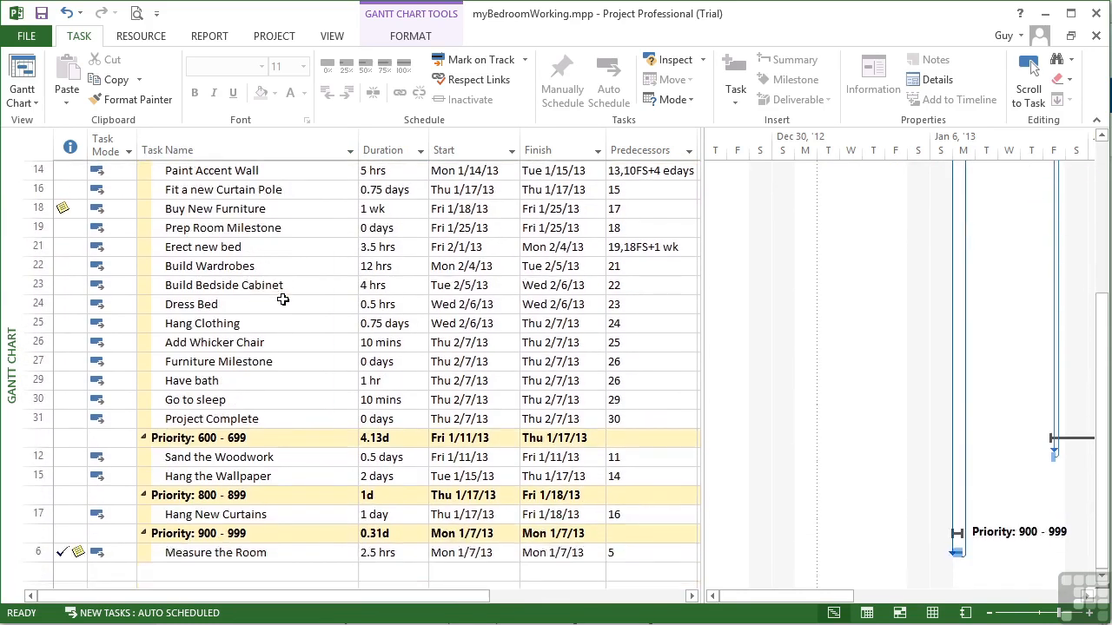
scroll("down", 3)
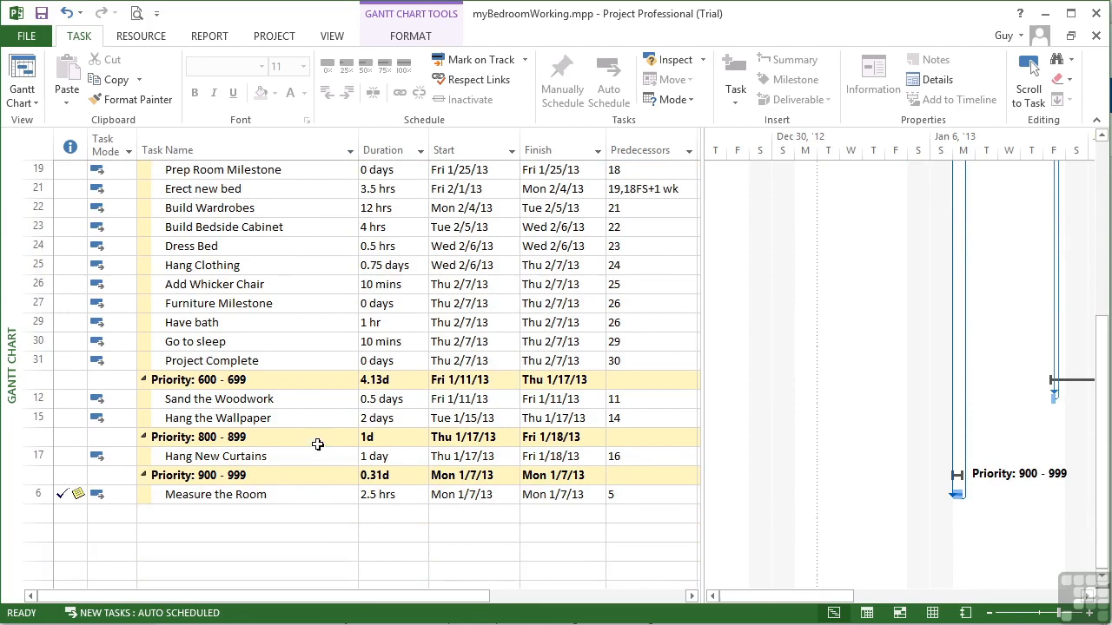
mouse_move(295, 393)
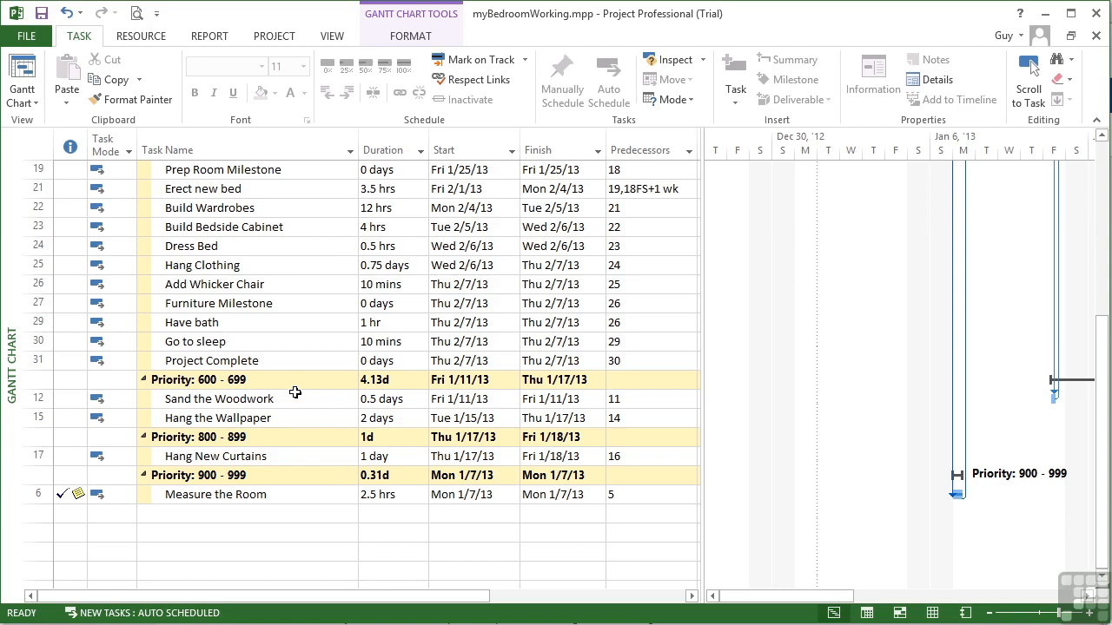
scroll("down", 3)
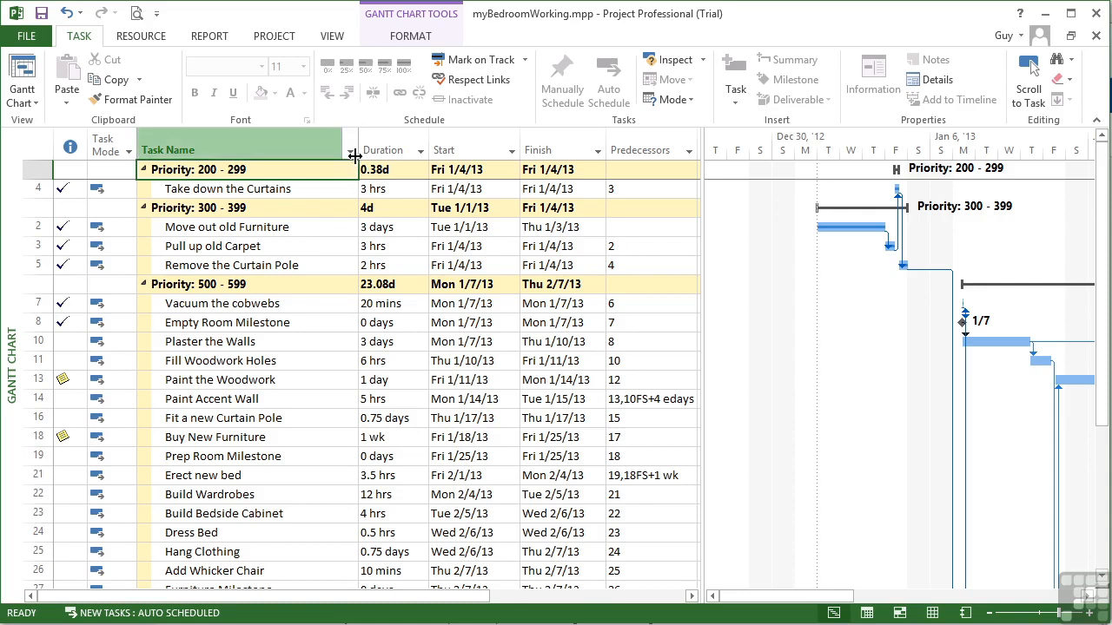
- Clear the Priority grouping, group briefly by Duration, then return to No Group
left_click(350, 149)
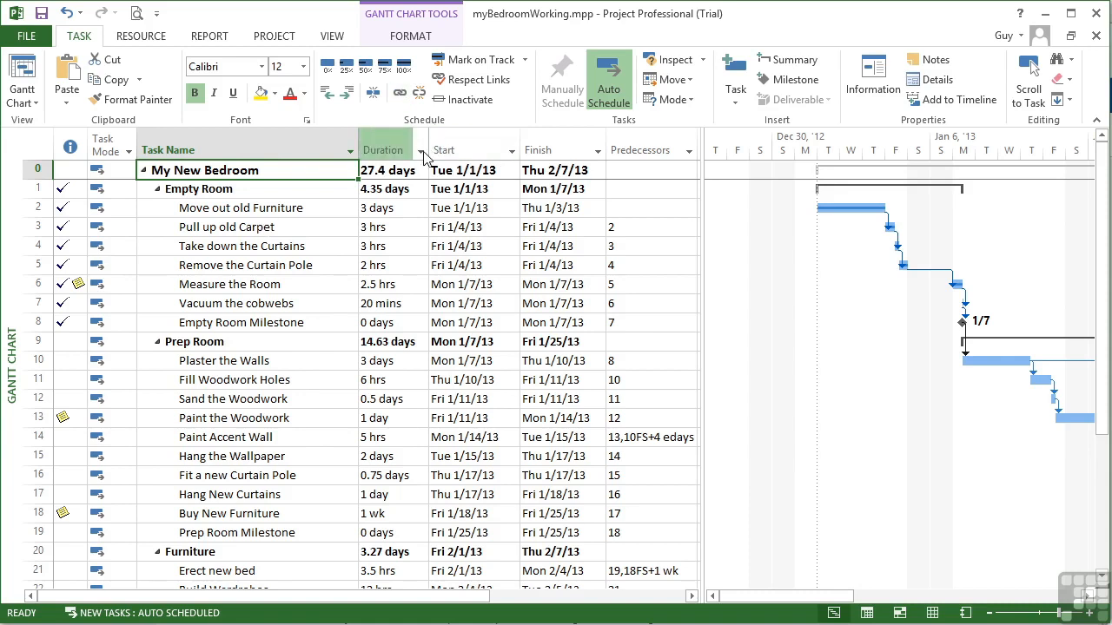
left_click(419, 149)
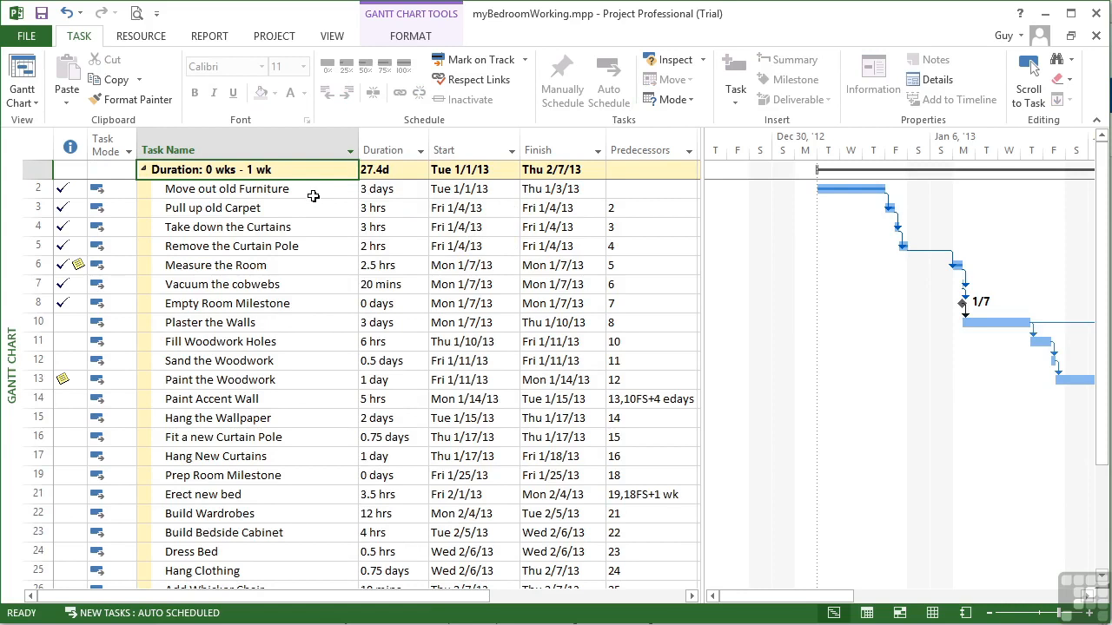
scroll("down", 3)
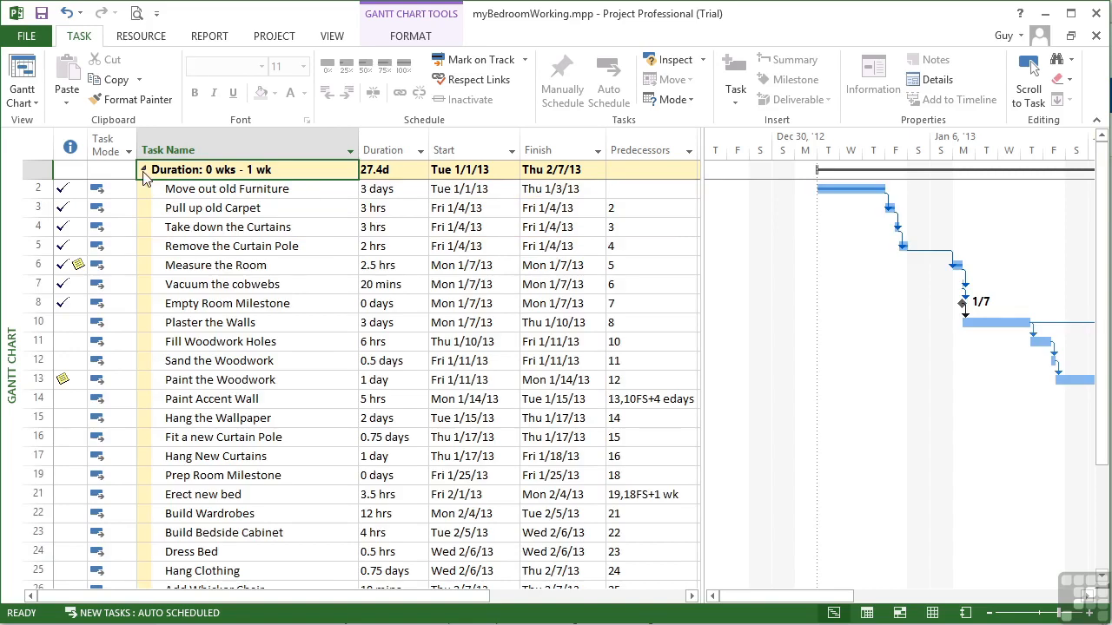
left_click(416, 150)
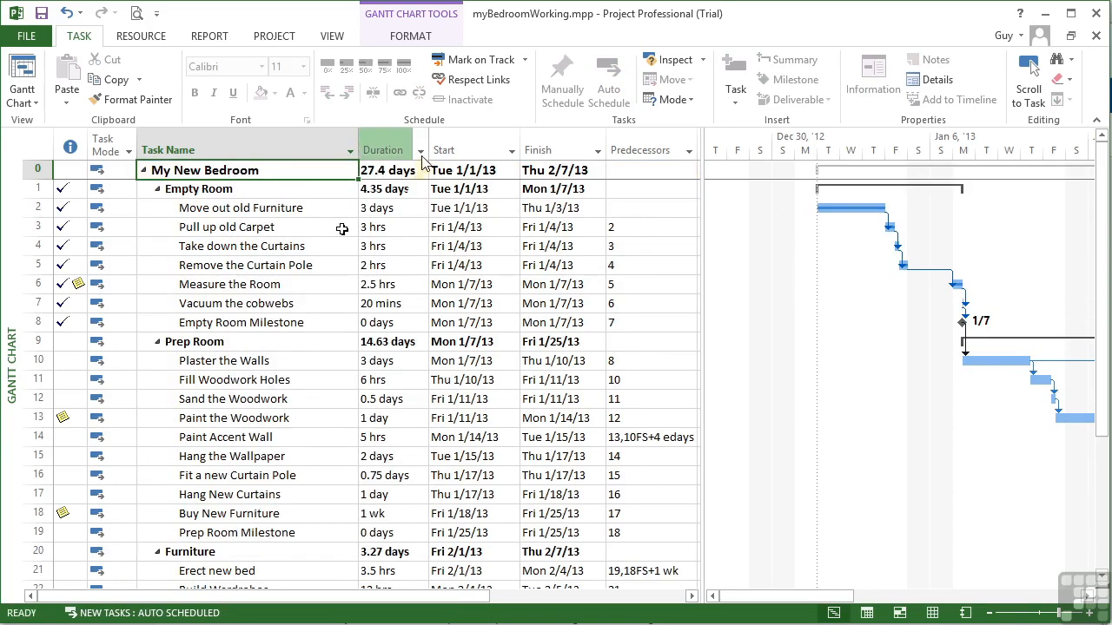
left_click(417, 150)
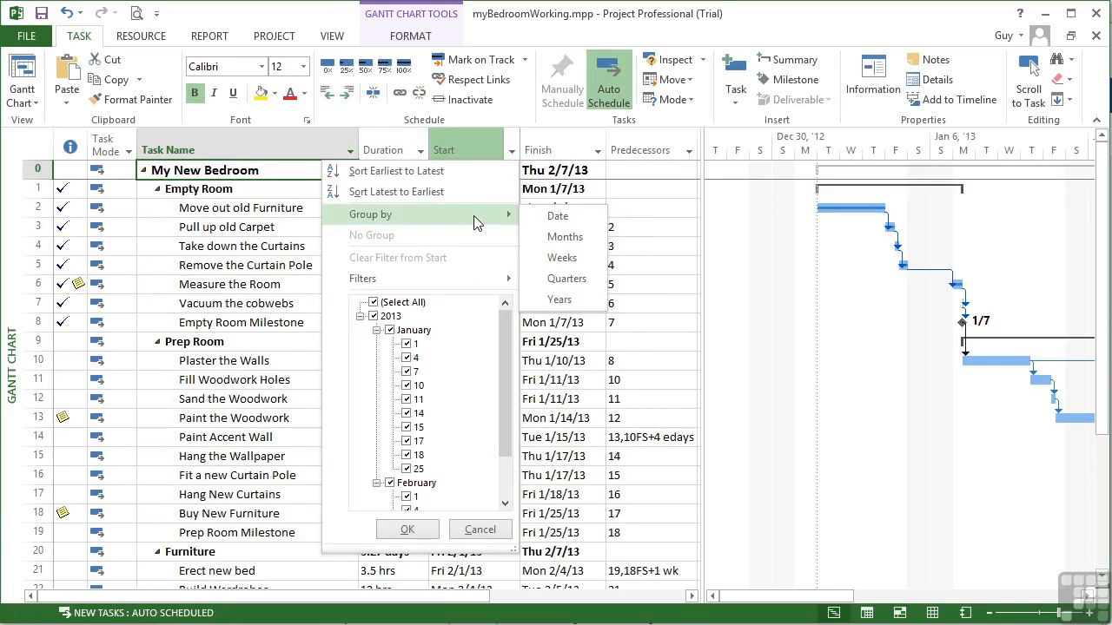
mouse_move(565, 236)
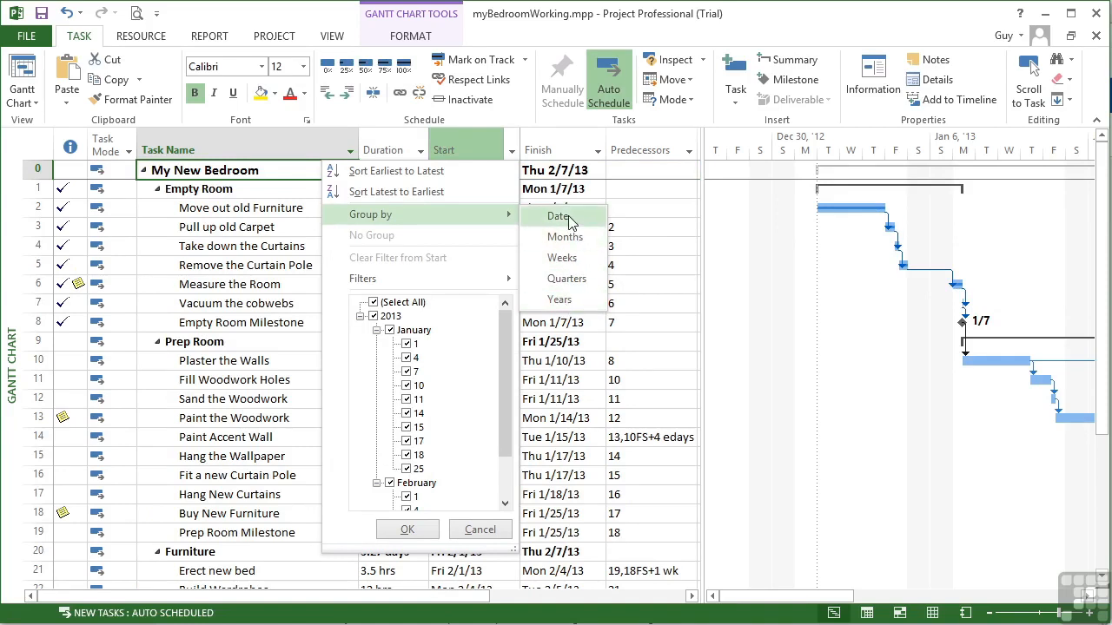
mouse_move(565, 237)
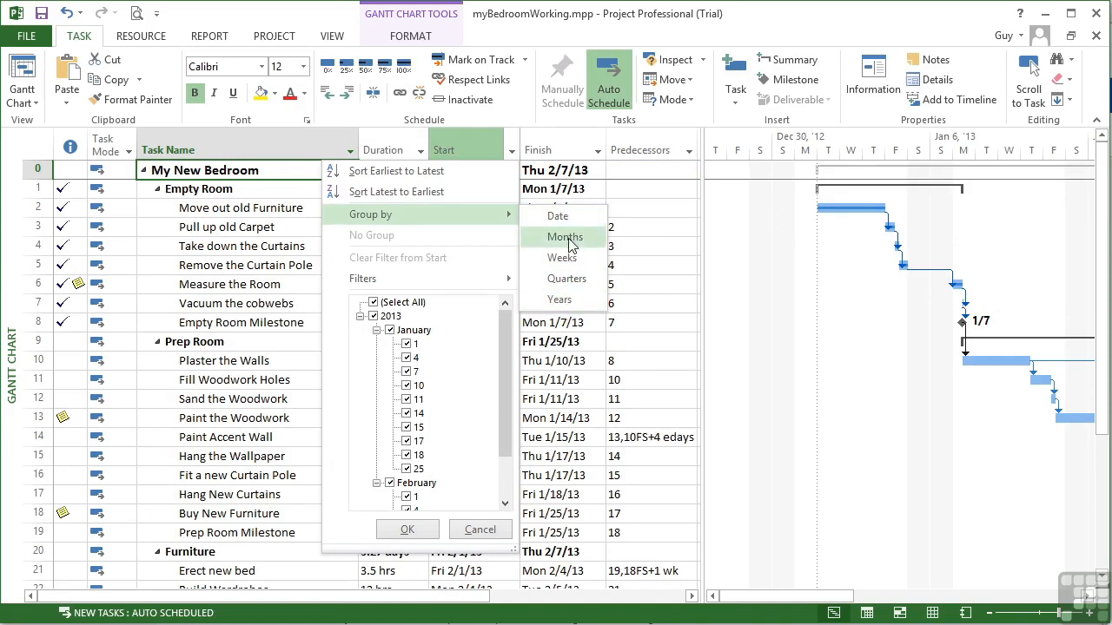
mouse_move(560, 300)
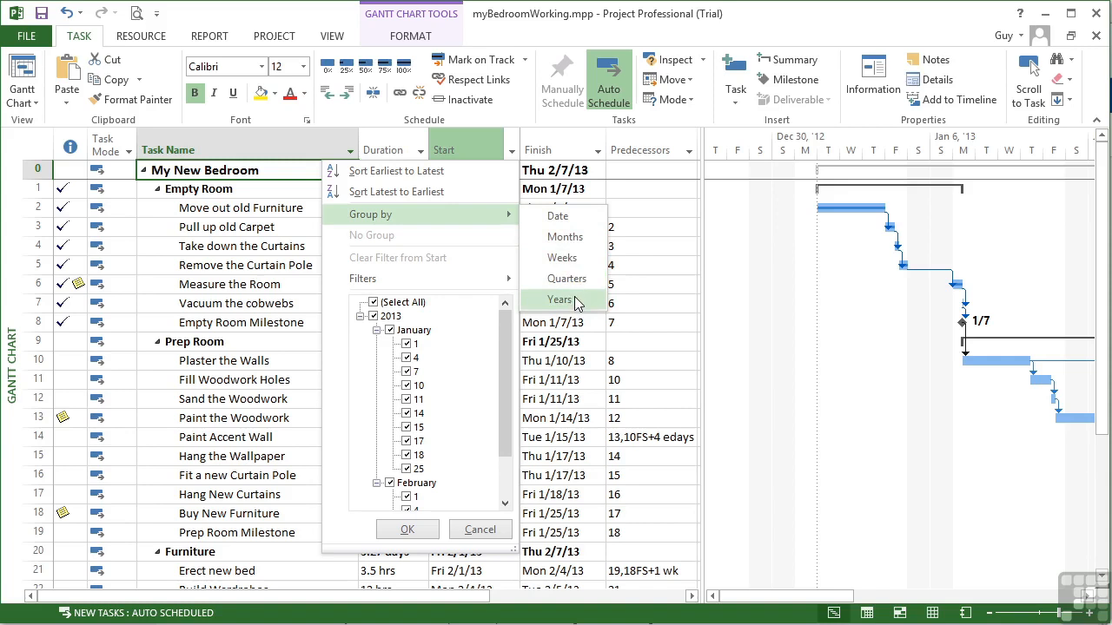
mouse_move(563, 258)
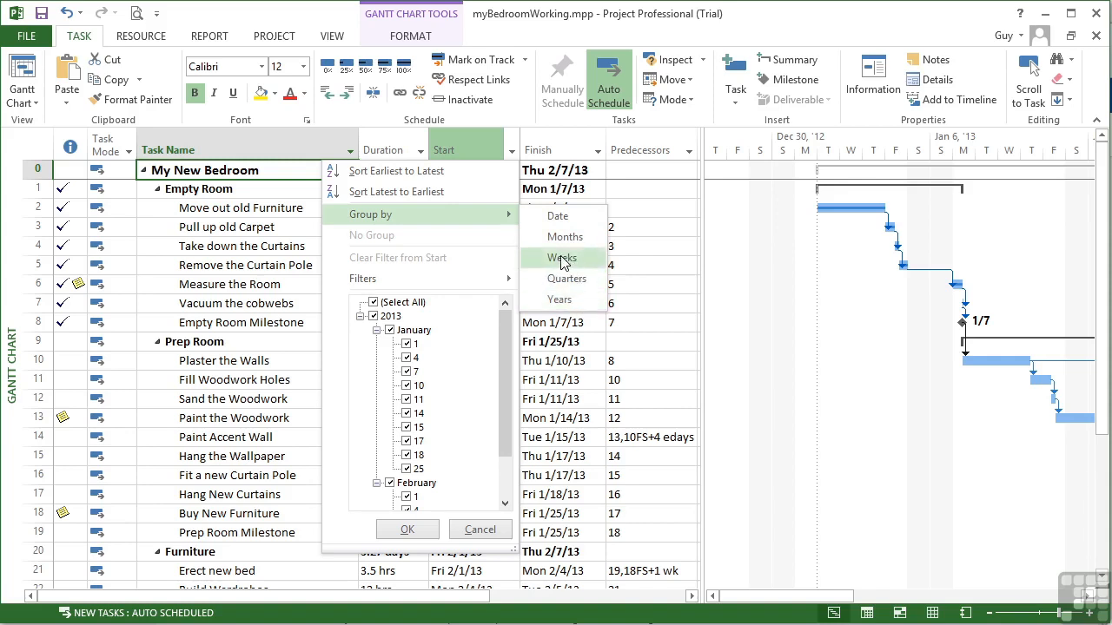
mouse_move(565, 237)
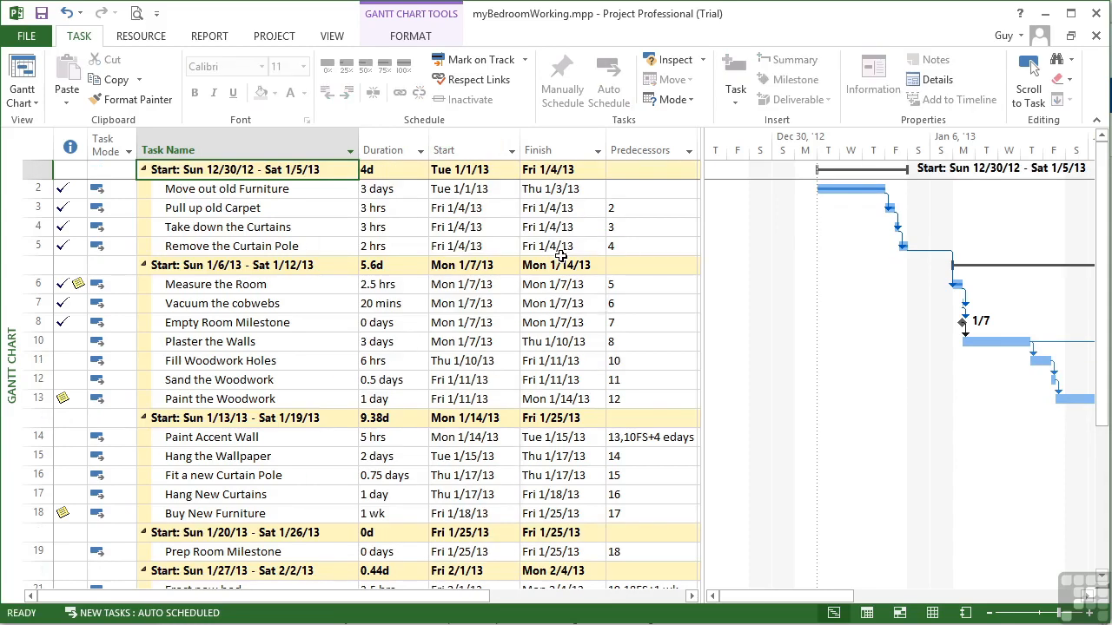
mouse_move(243, 322)
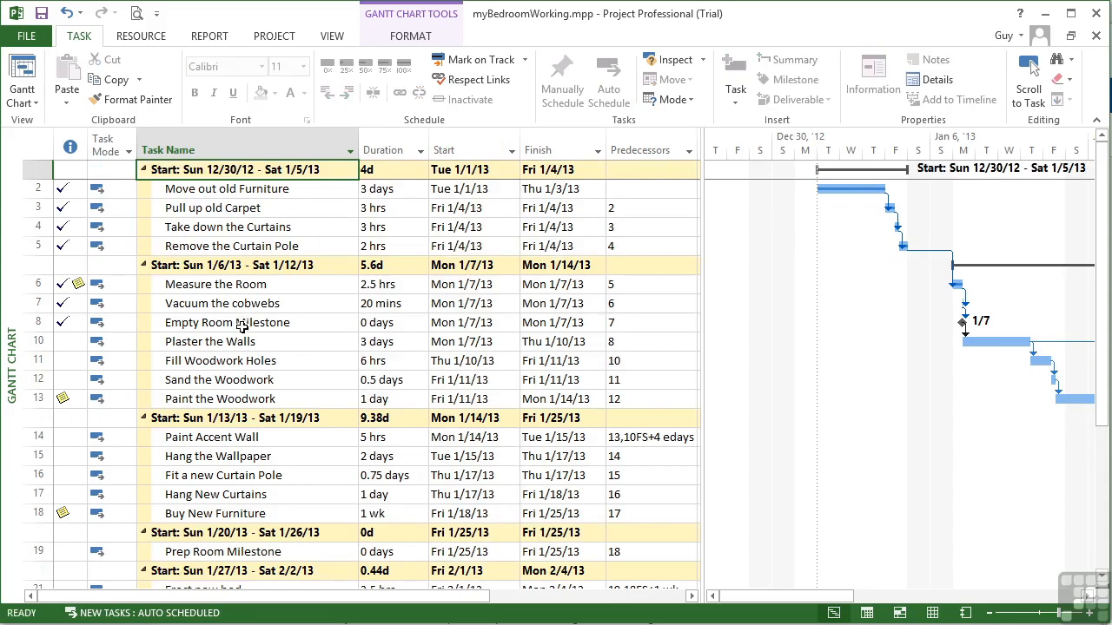
scroll("down", 3)
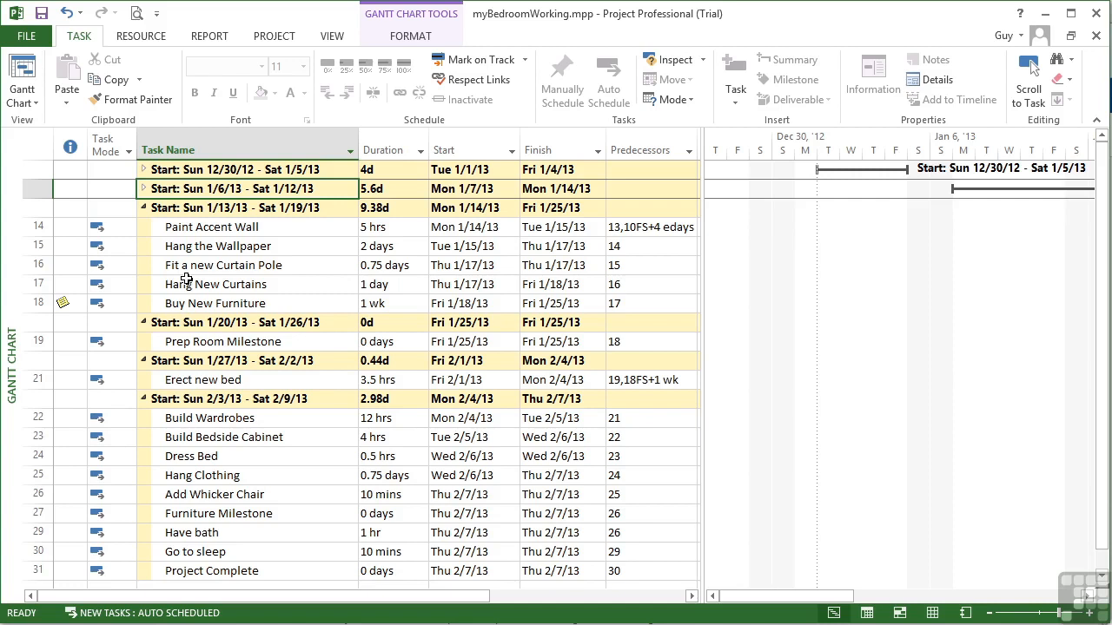
left_click(501, 149)
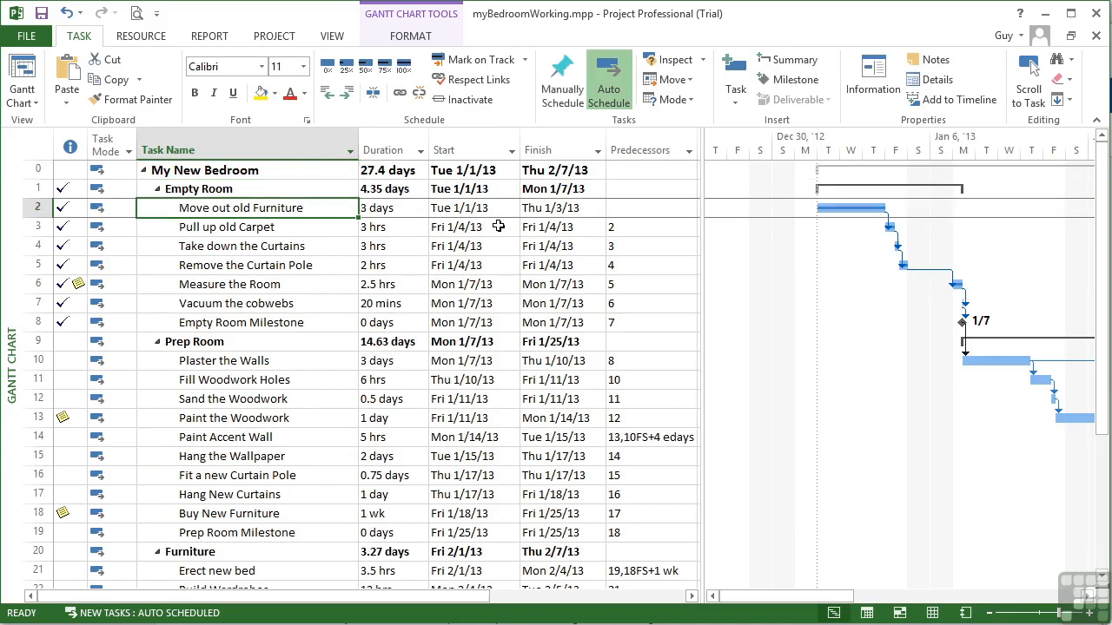
- Set the View tab's Group By list to [No Group] to restore the phase outline
left_click(332, 36)
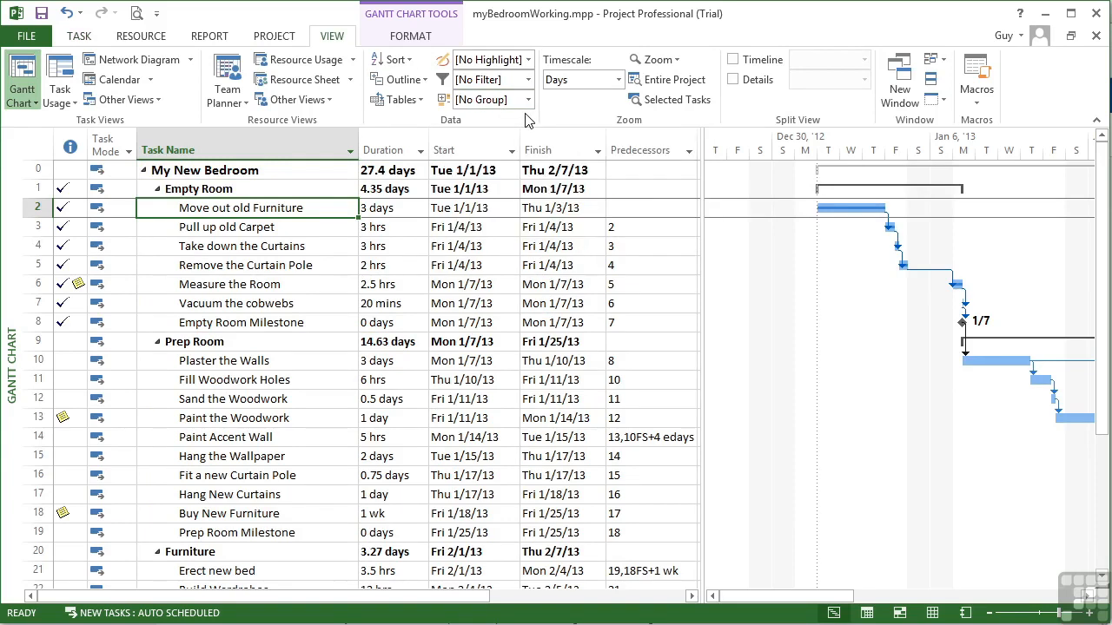
left_click(528, 99)
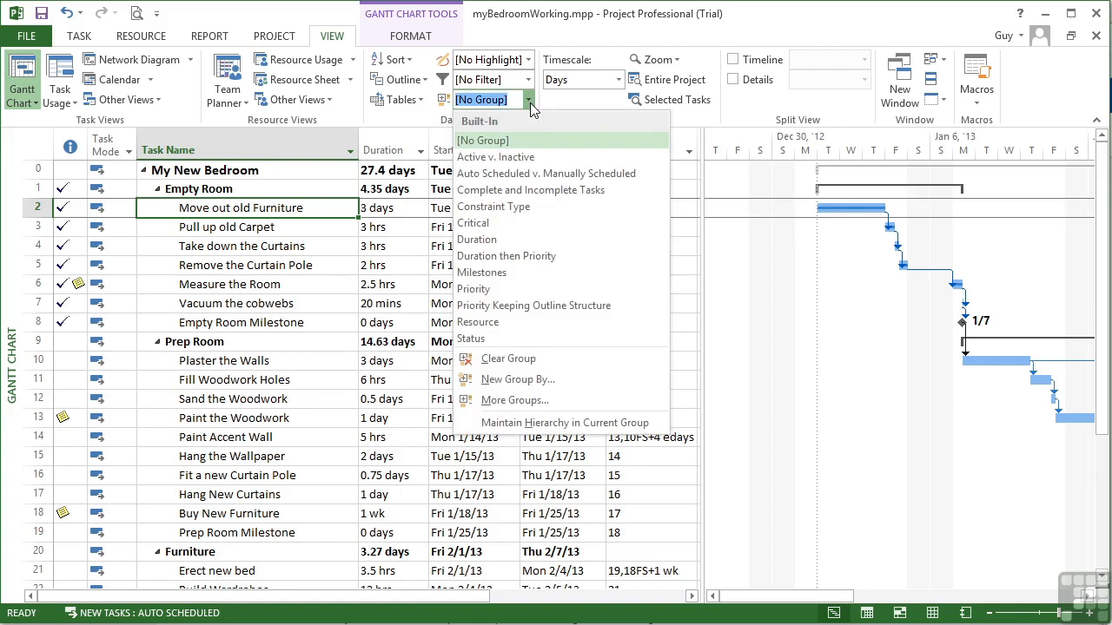
mouse_move(515, 255)
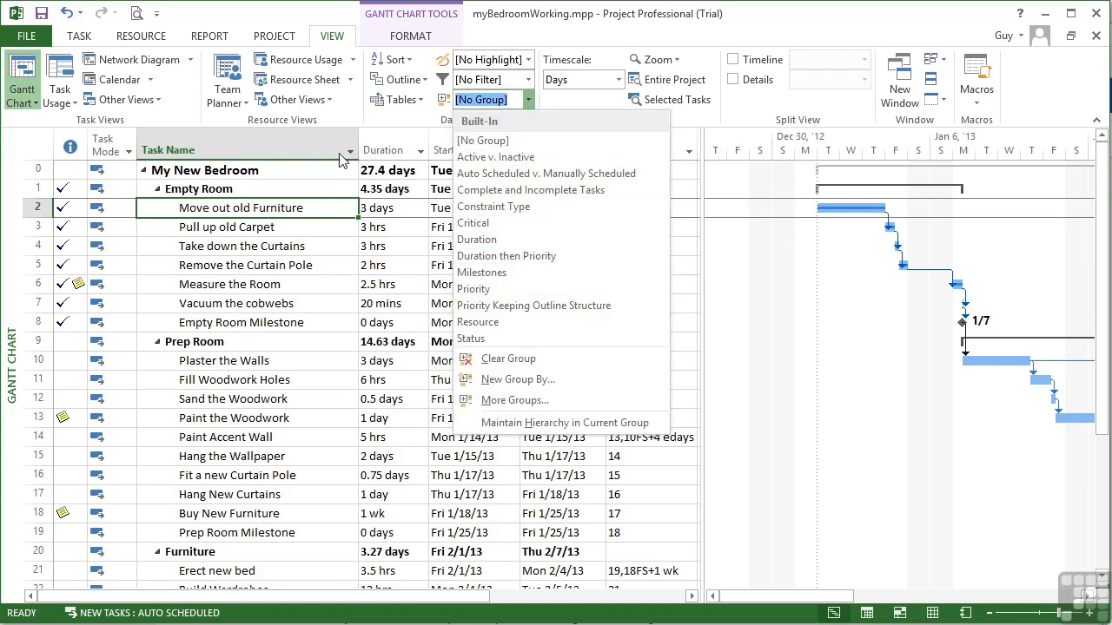
left_click(482, 140)
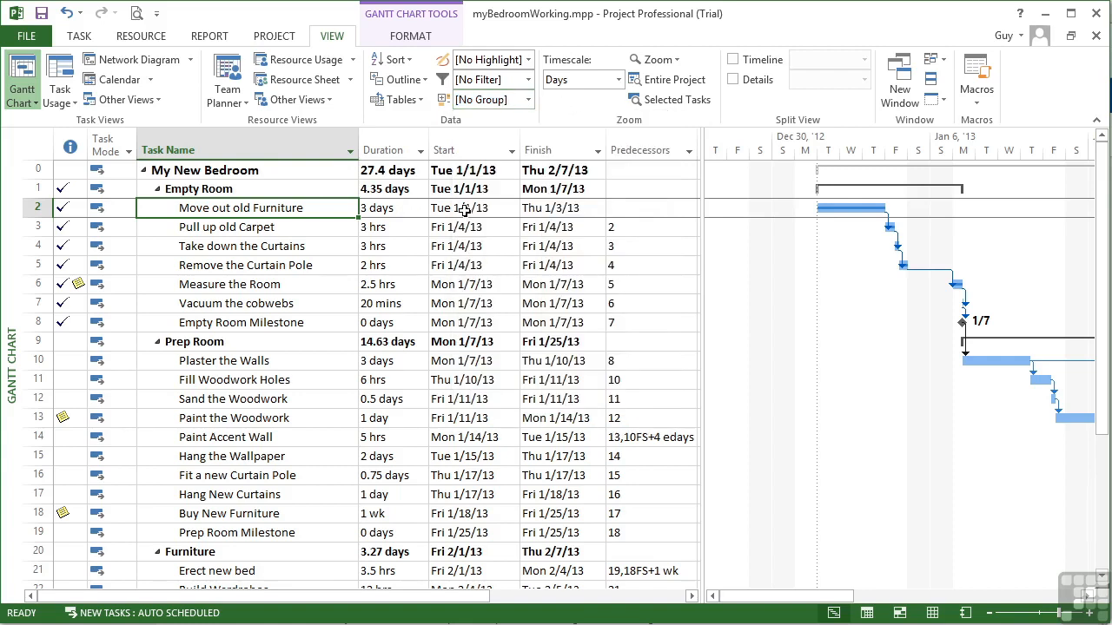
left_click(473, 208)
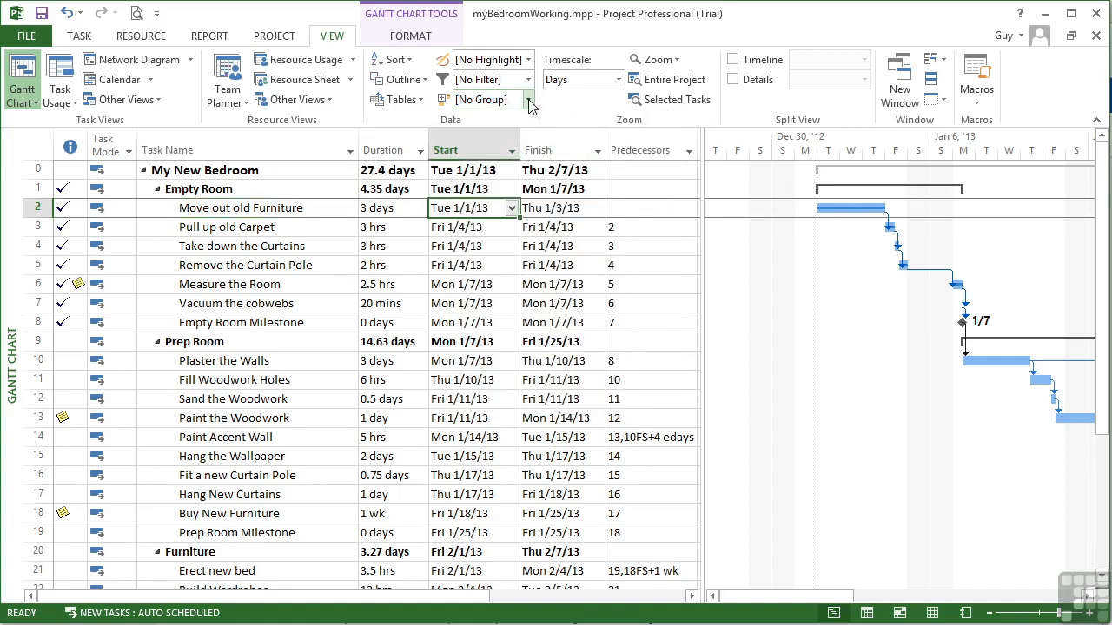
left_click(530, 99)
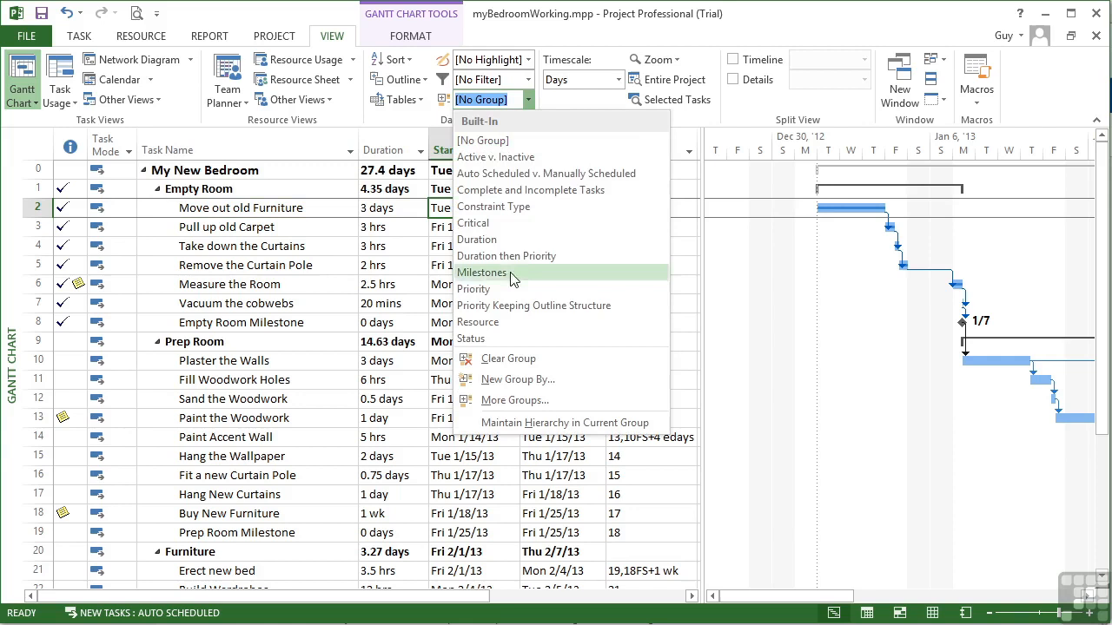
mouse_move(517, 152)
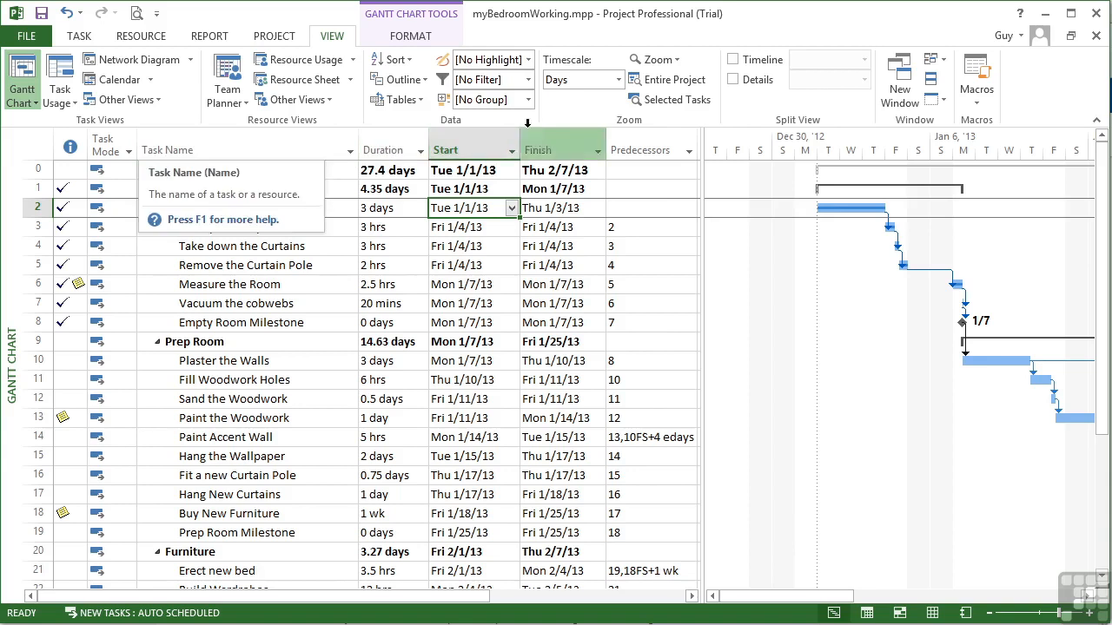
left_click(530, 98)
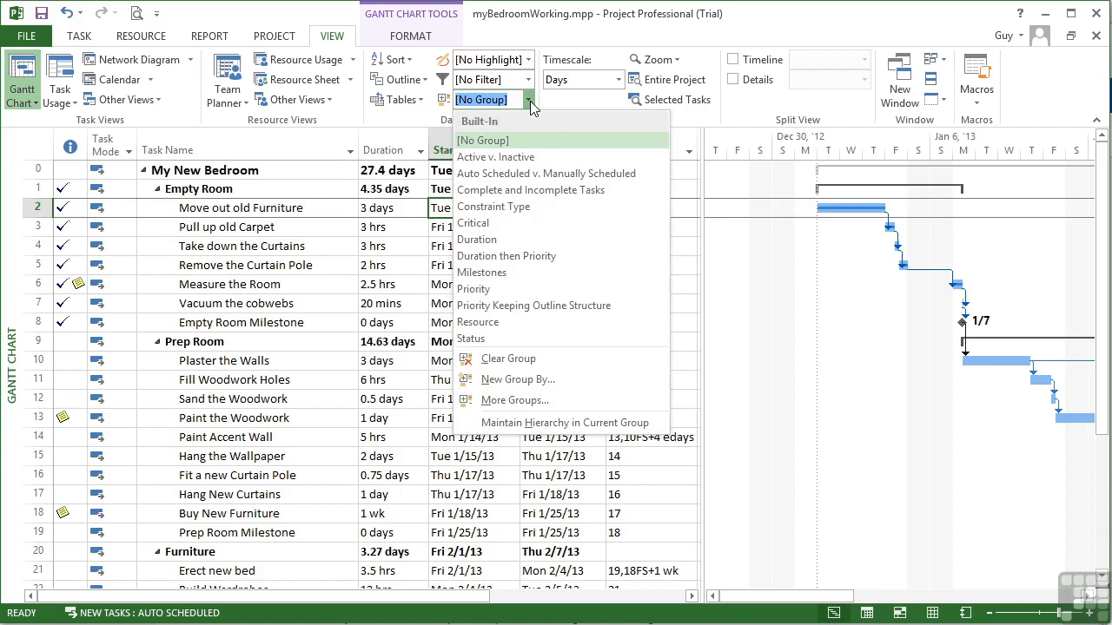
mouse_move(499, 289)
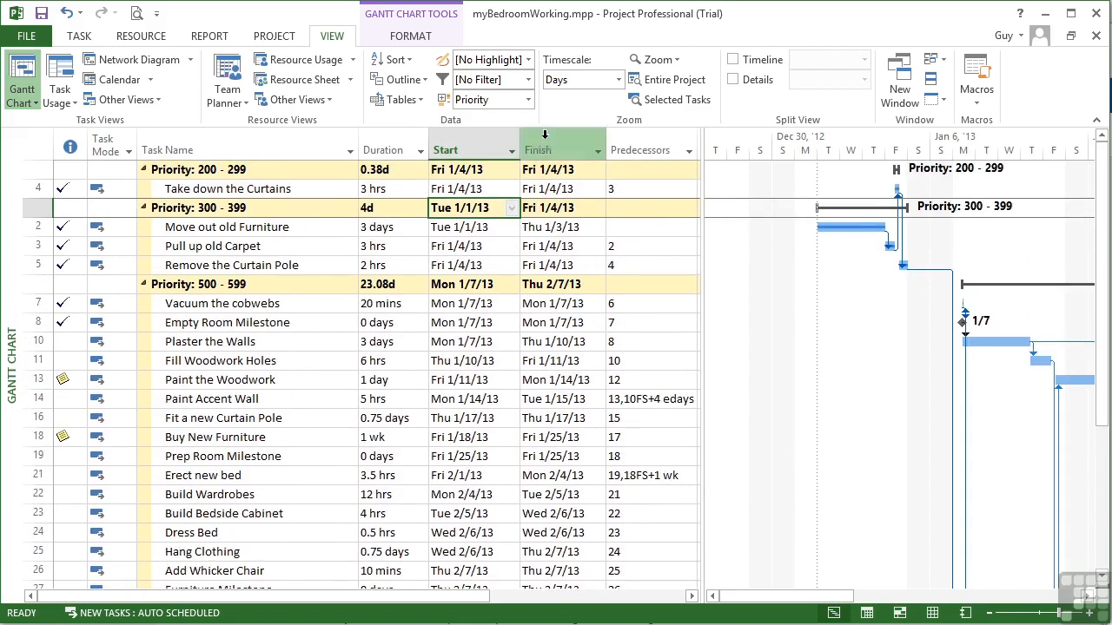
left_click(484, 99)
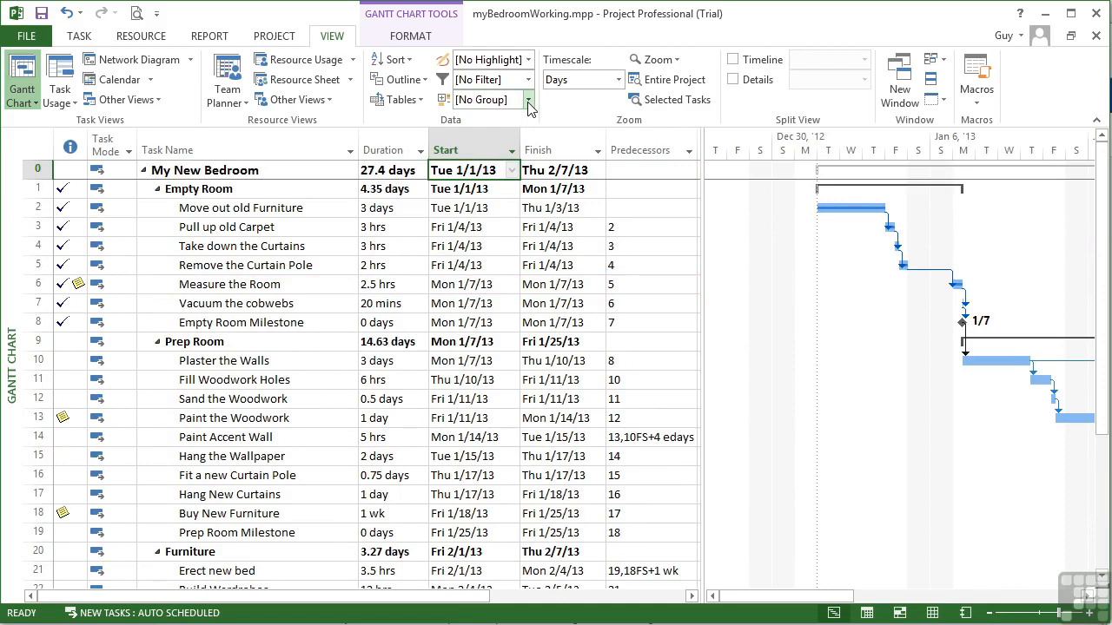
- Choose New Group By… to open a blank Group 2 definition
left_click(529, 99)
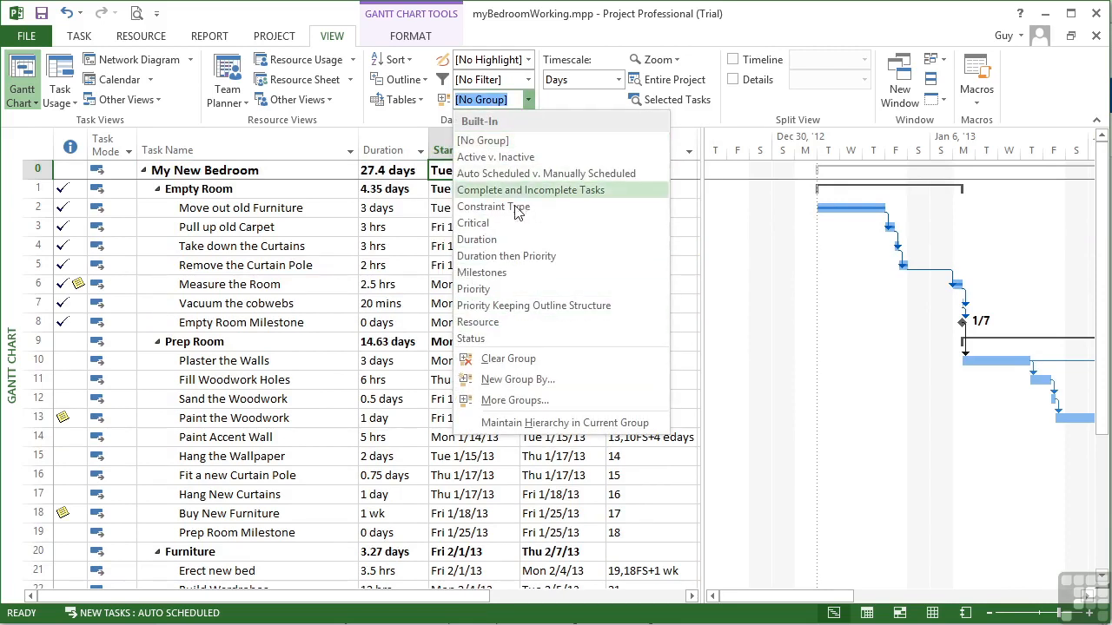
mouse_move(516, 380)
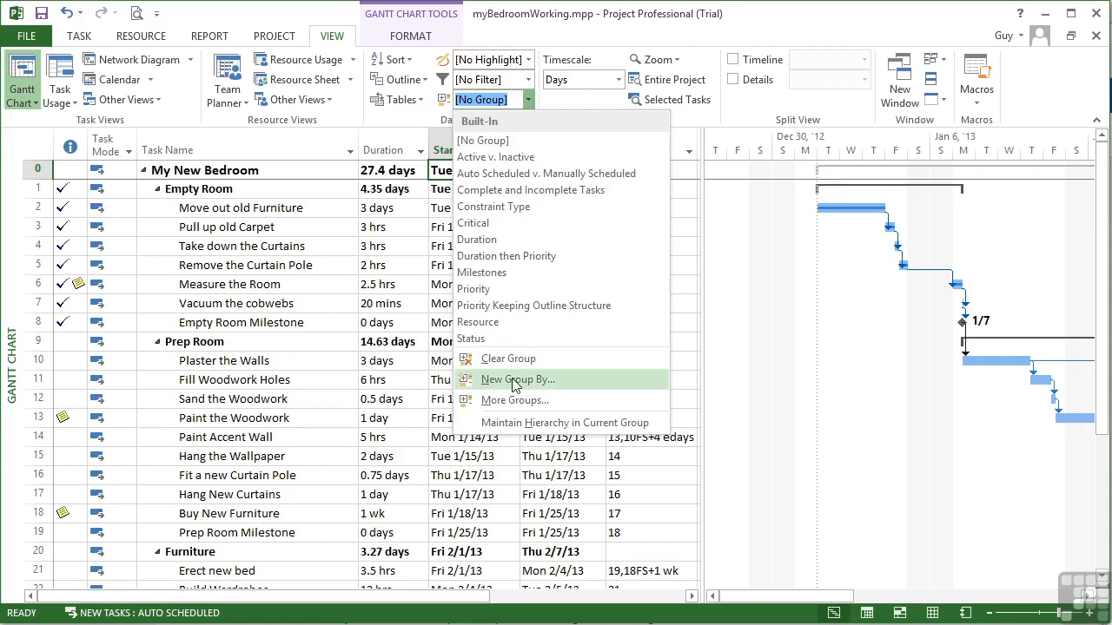
left_click(516, 379)
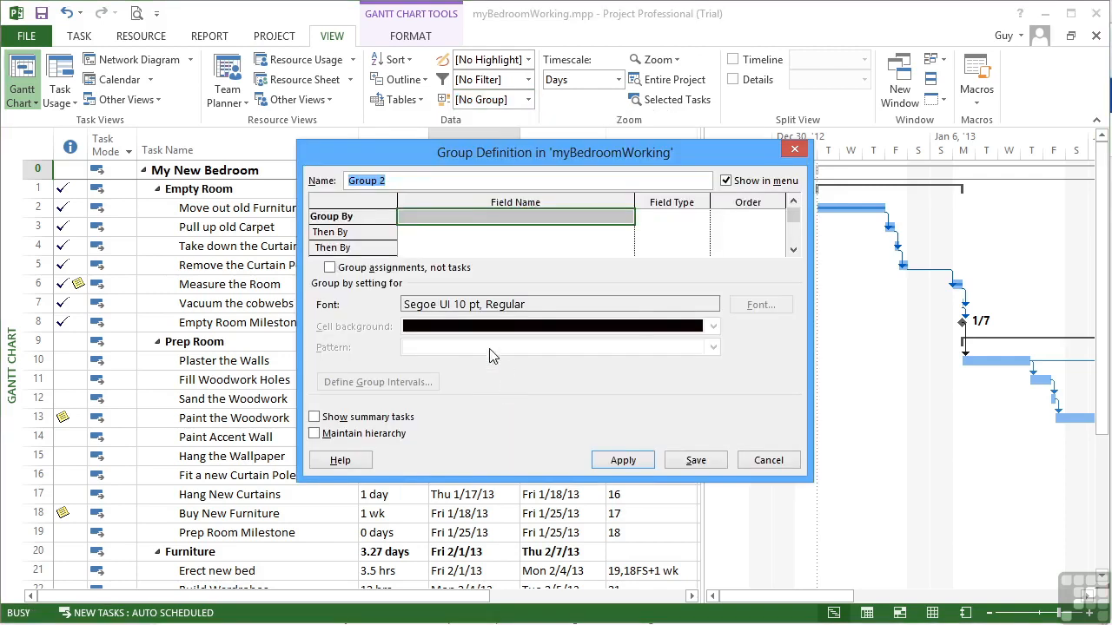
- Open the Field Name dropdown for Group 2's first level and scroll the field list
left_click(625, 216)
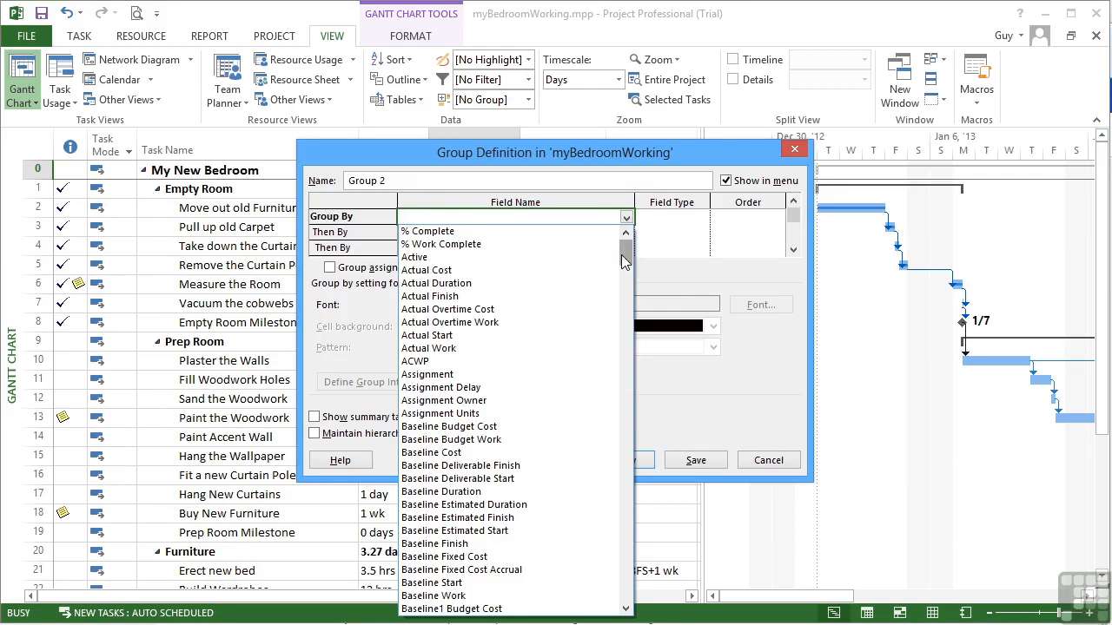
left_click(427, 269)
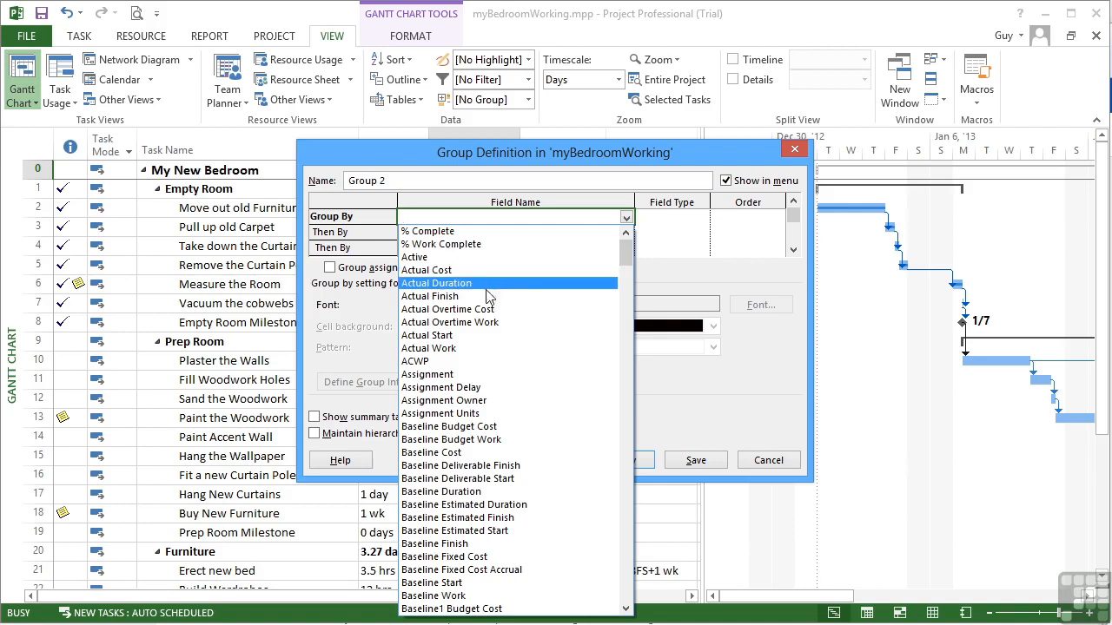
mouse_move(505, 309)
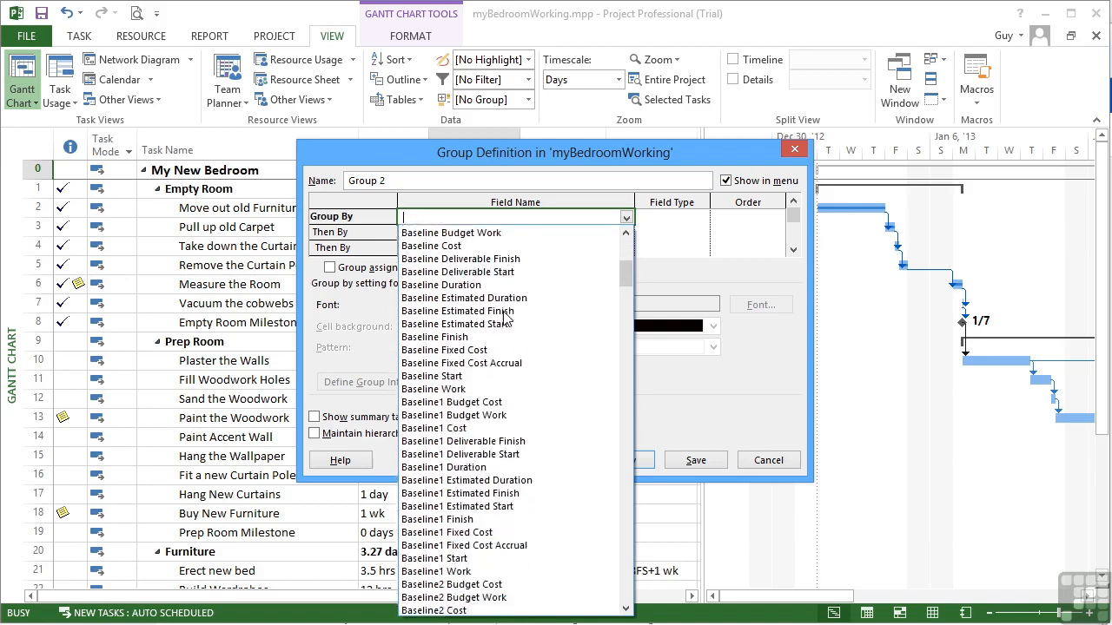
scroll("down", 3)
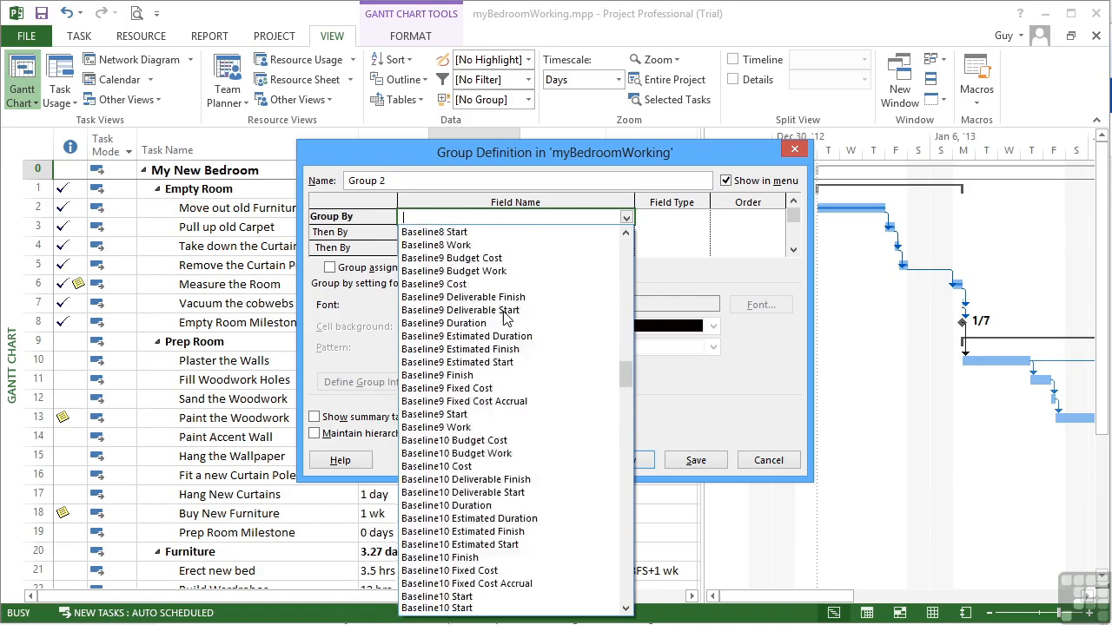
scroll("down", 3)
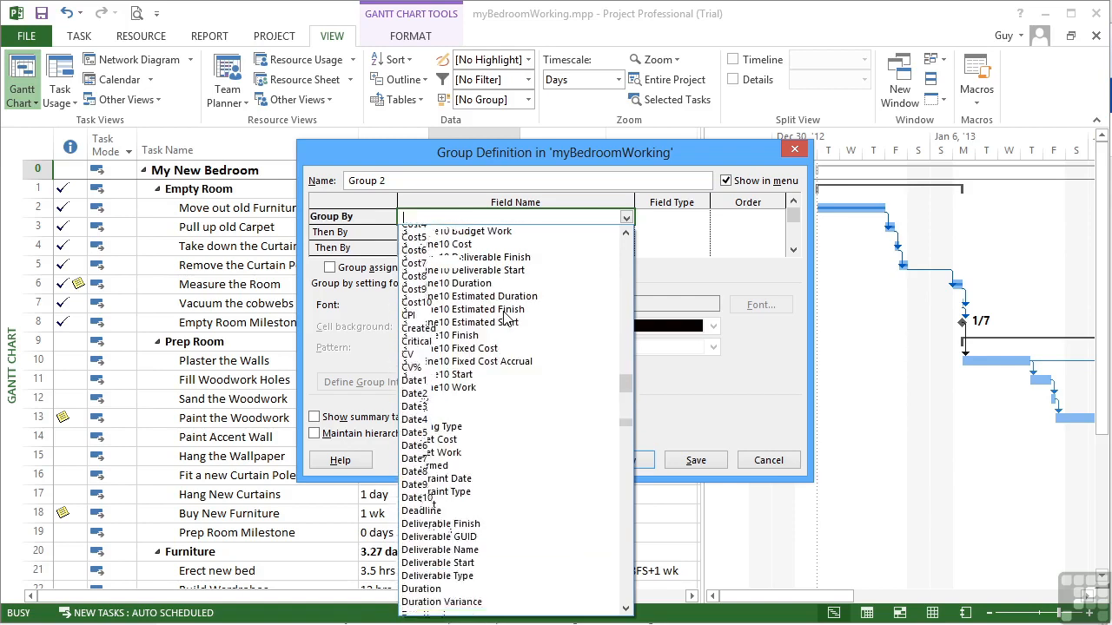
scroll("down", 3)
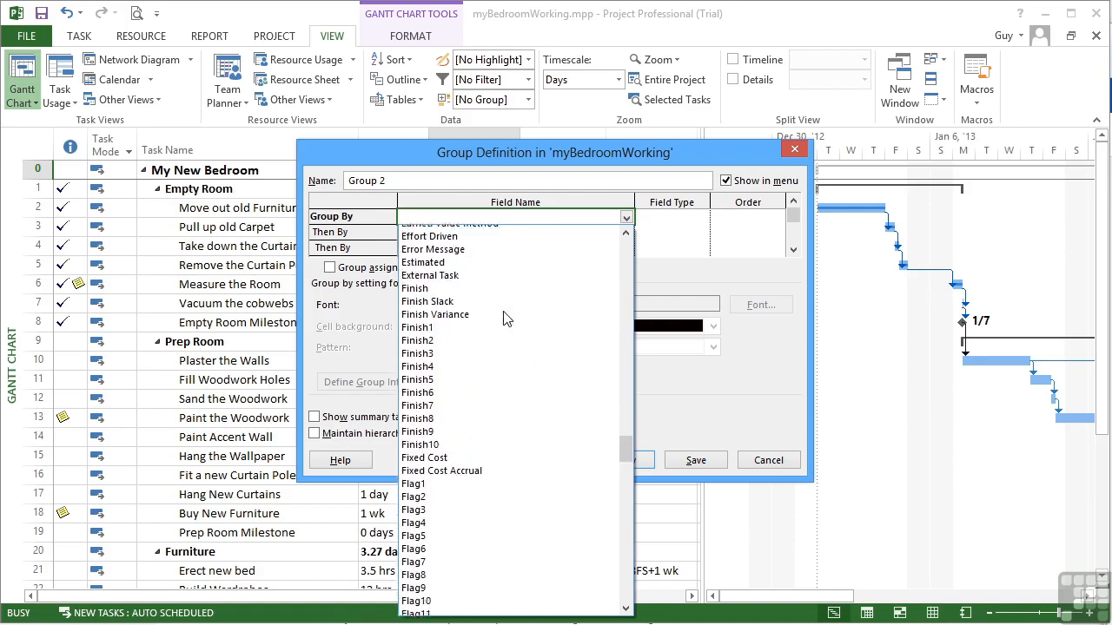
scroll("down", 3)
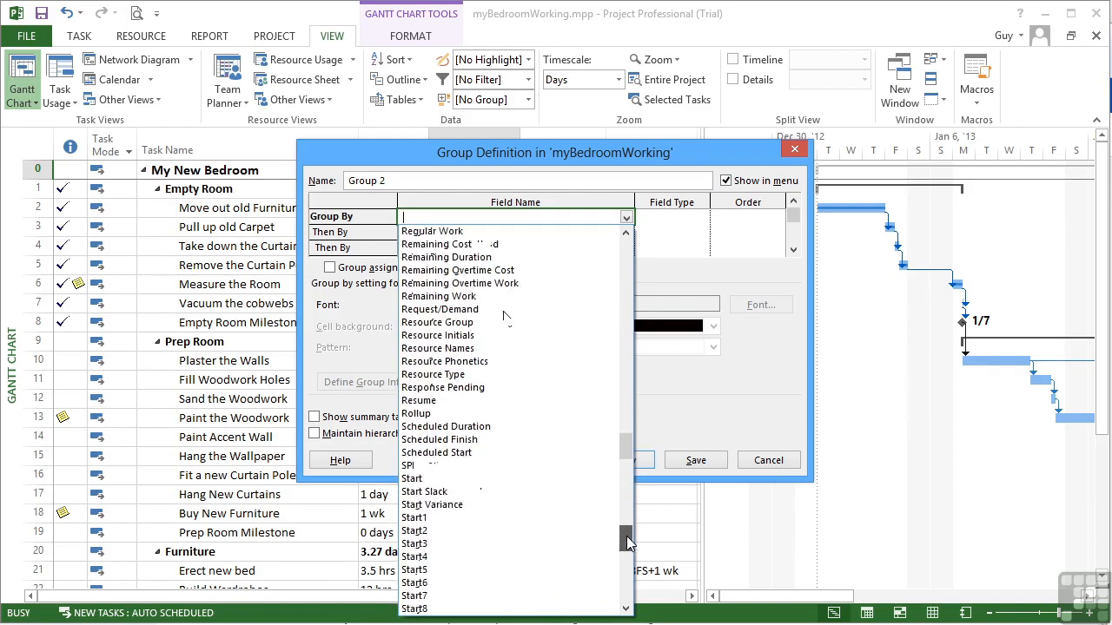
scroll("down", 3)
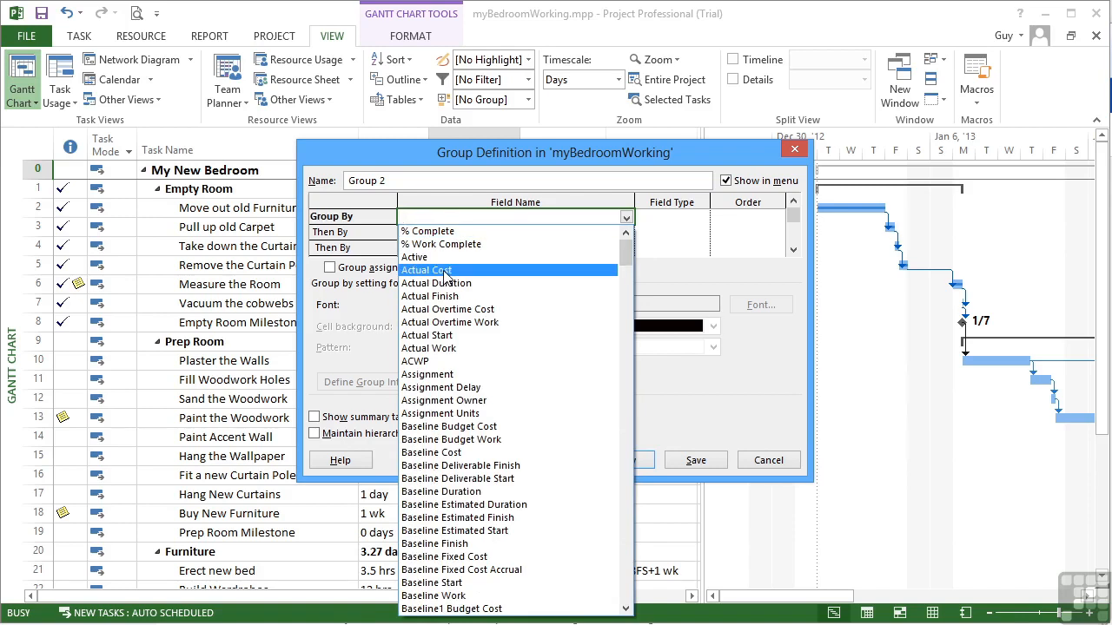
- Pick Actual Cost as the Group By field and save Group 2
left_click(426, 269)
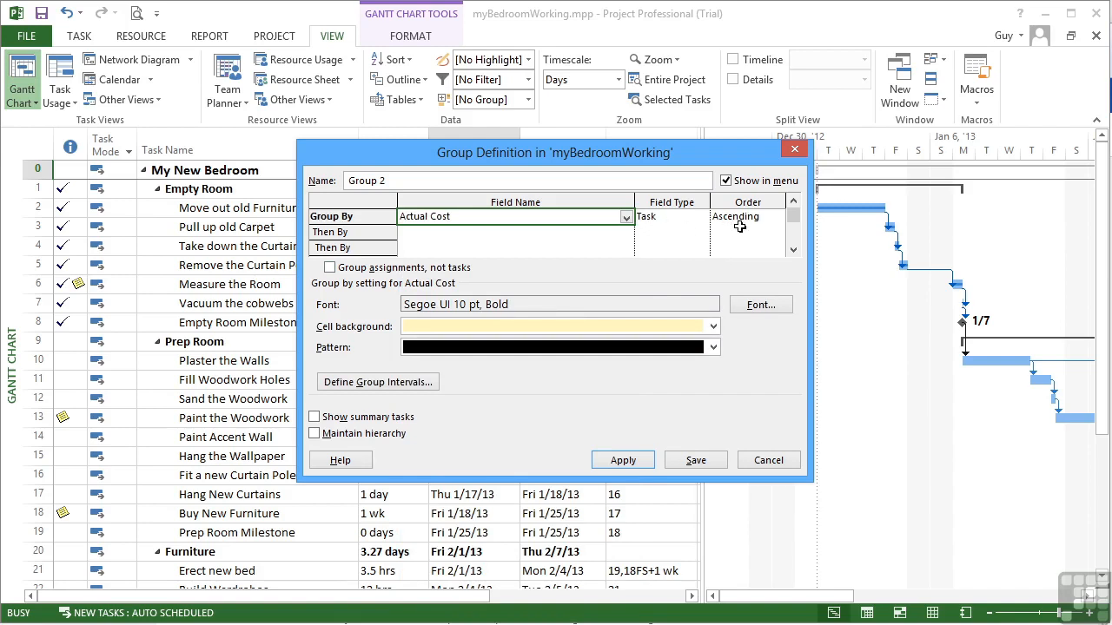
mouse_move(552, 309)
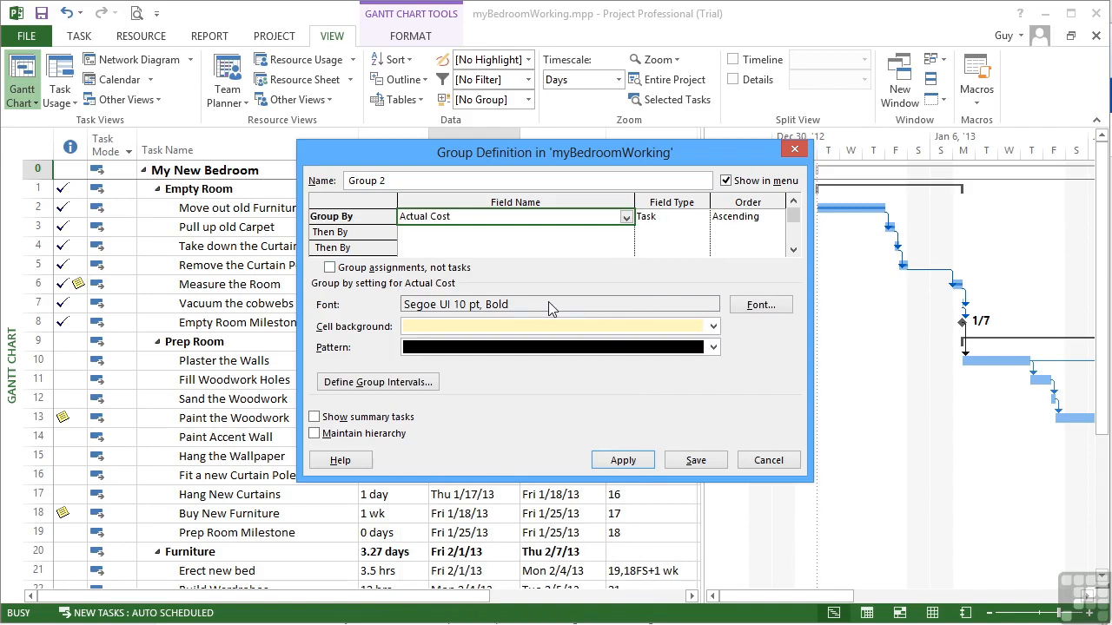
mouse_move(688, 364)
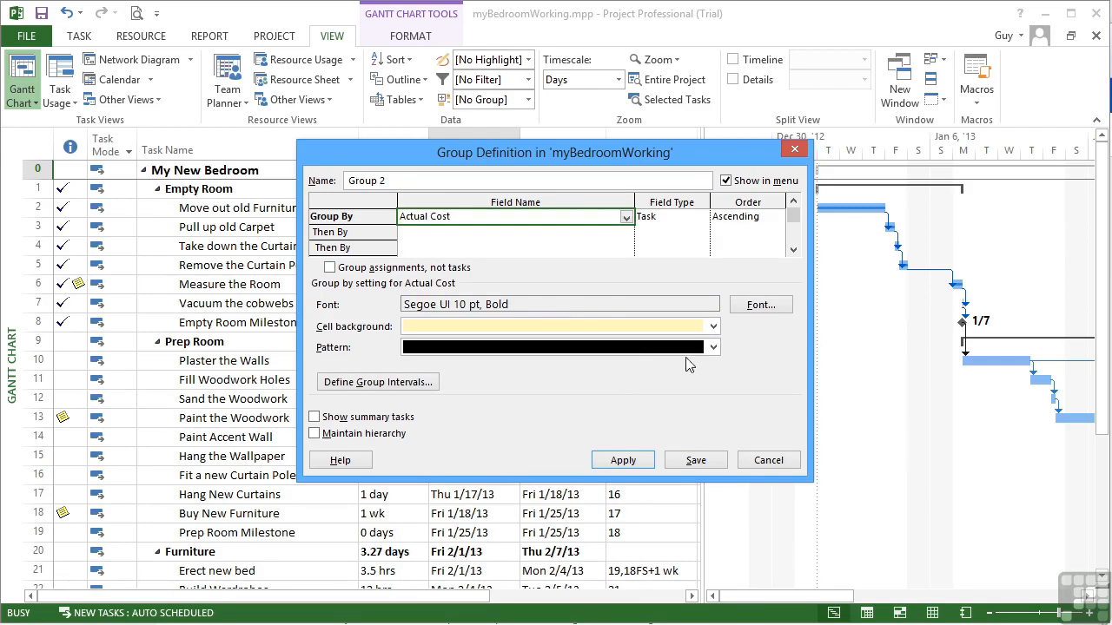
mouse_move(695, 460)
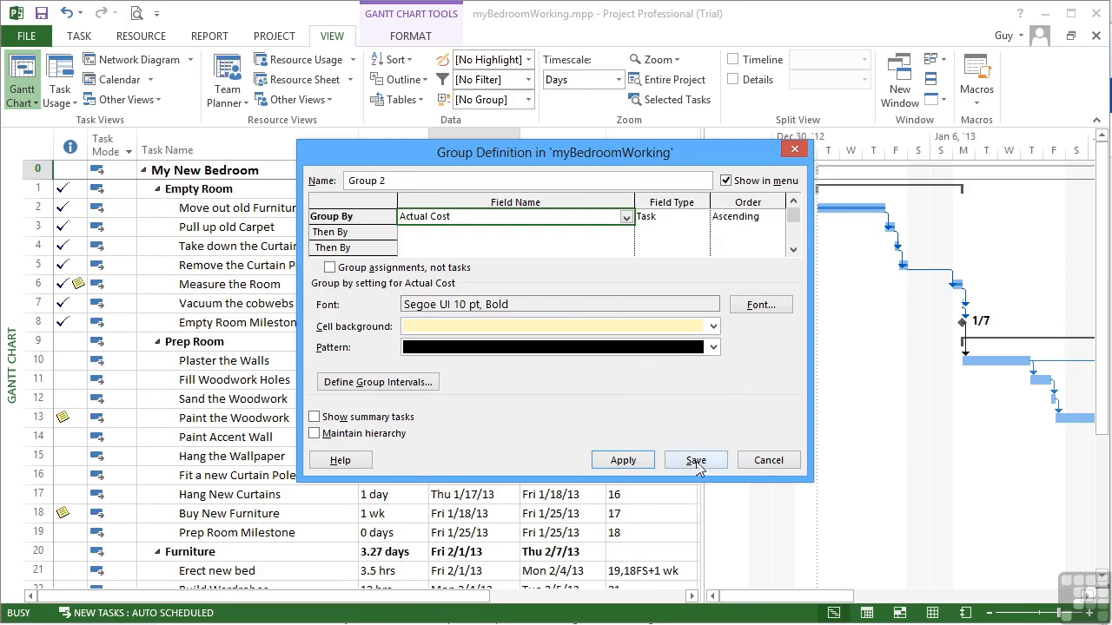
left_click(767, 459)
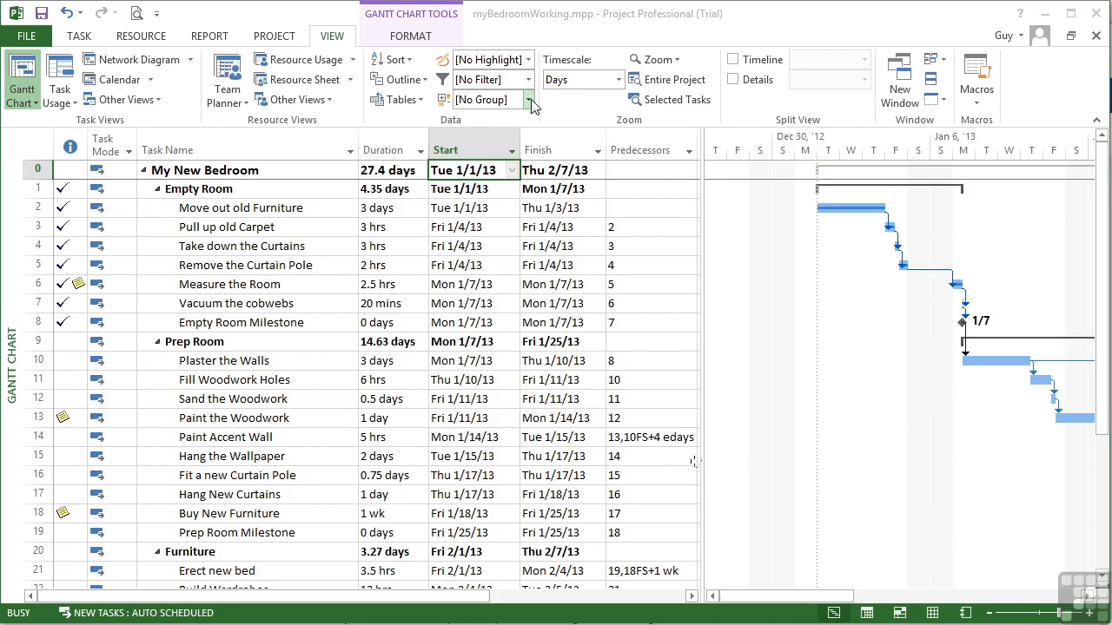
left_click(531, 99)
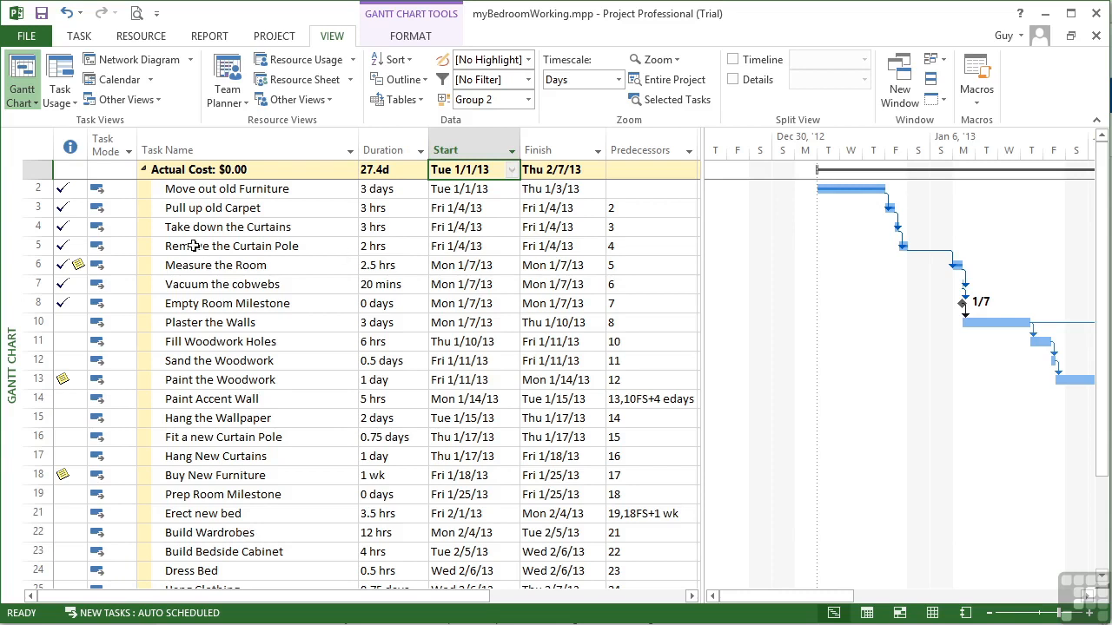
scroll("down", 3)
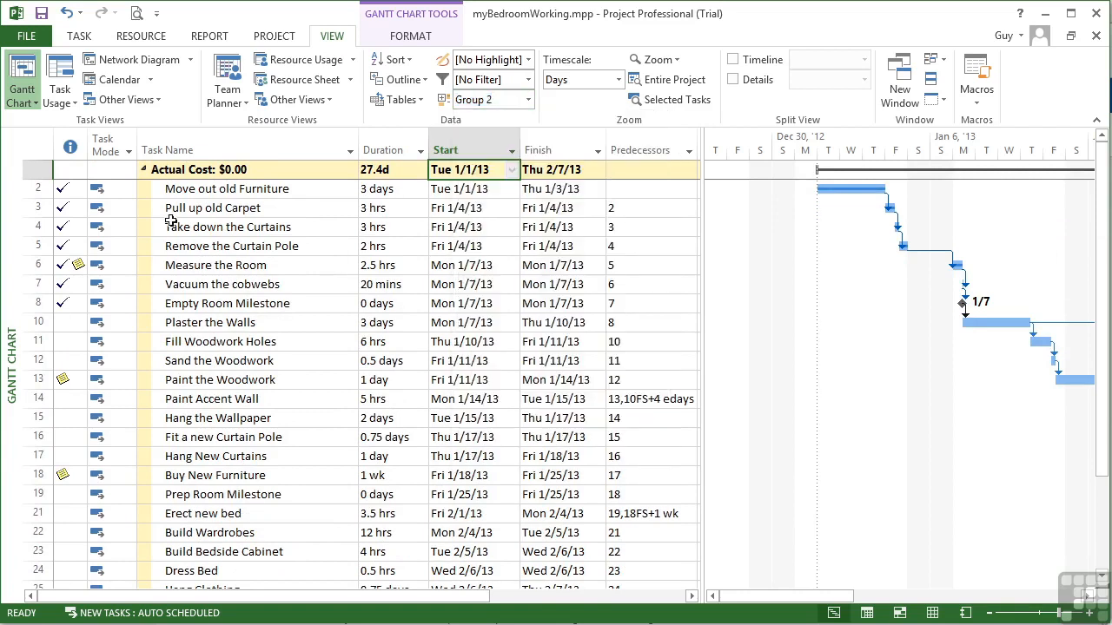
left_click(492, 99)
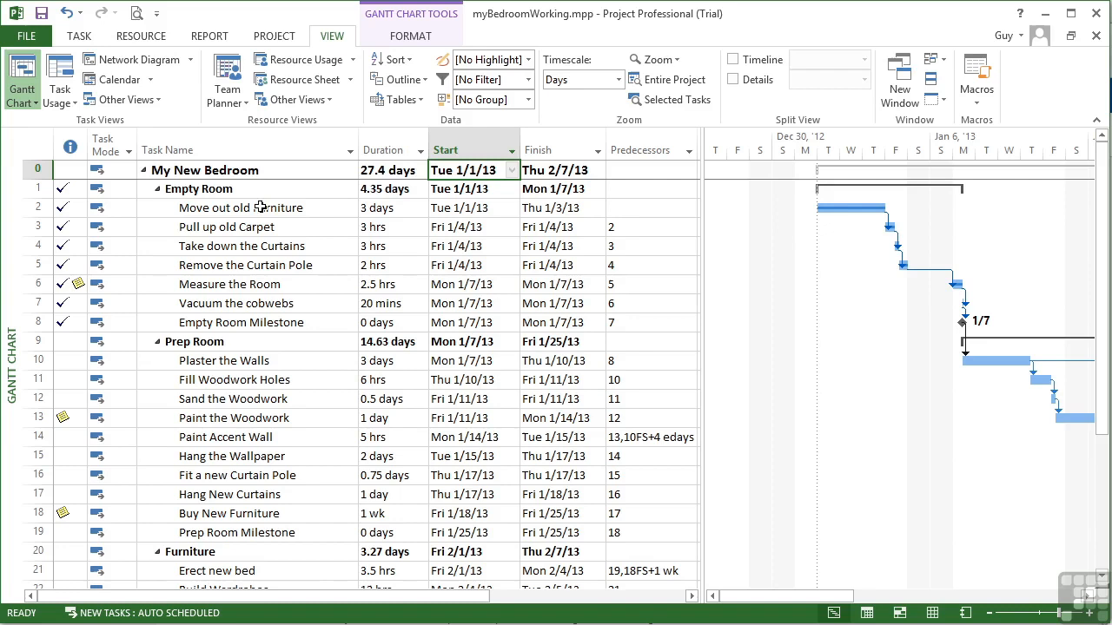
mouse_move(287, 183)
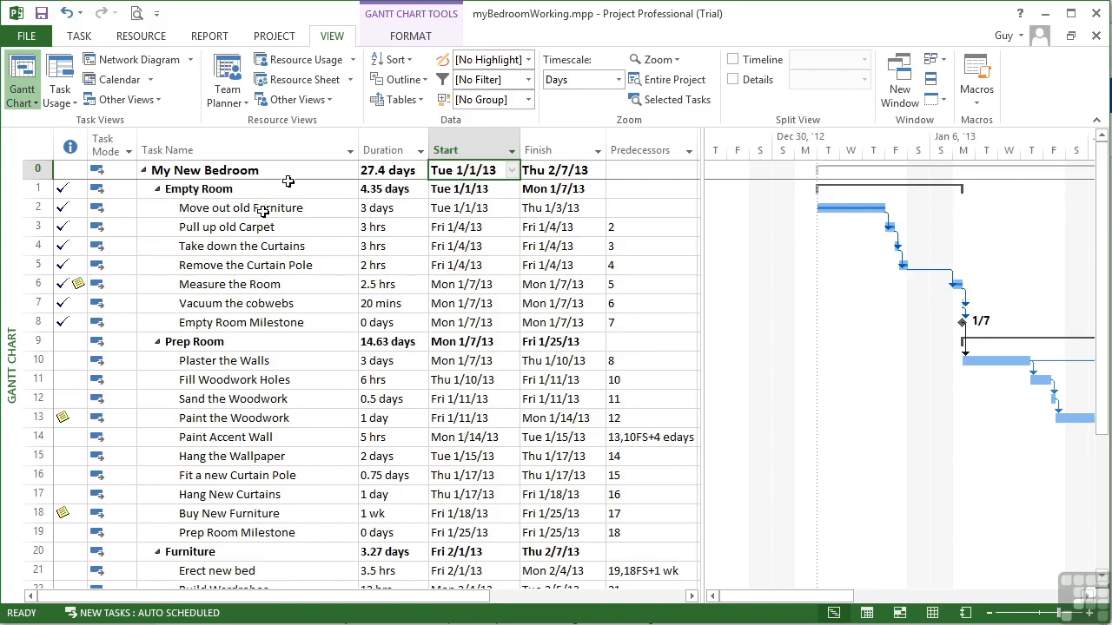
left_click(351, 150)
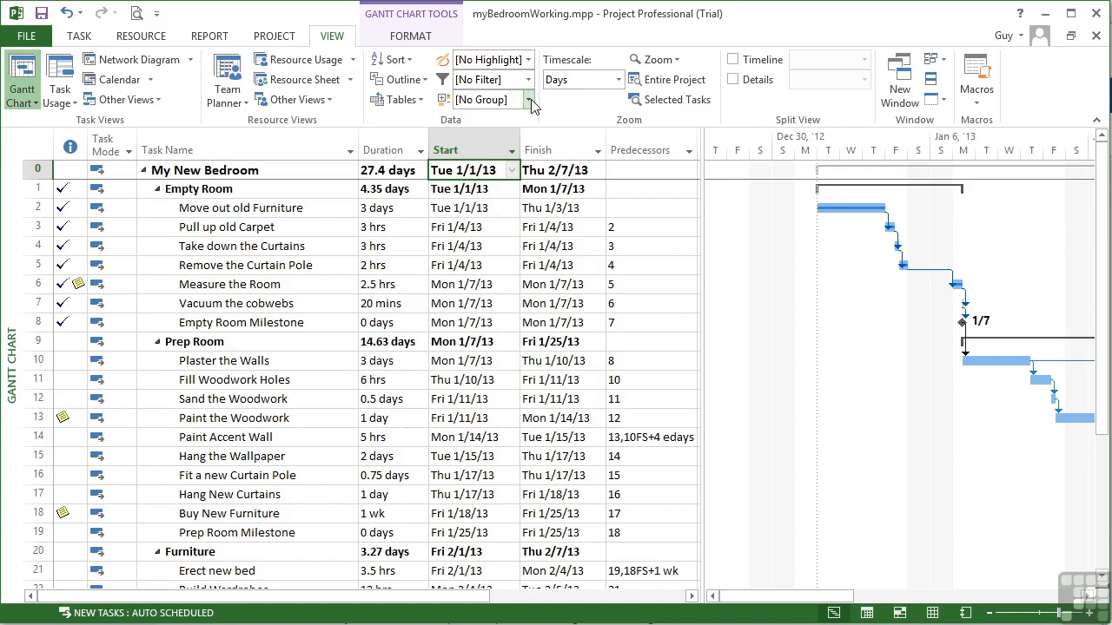
left_click(531, 99)
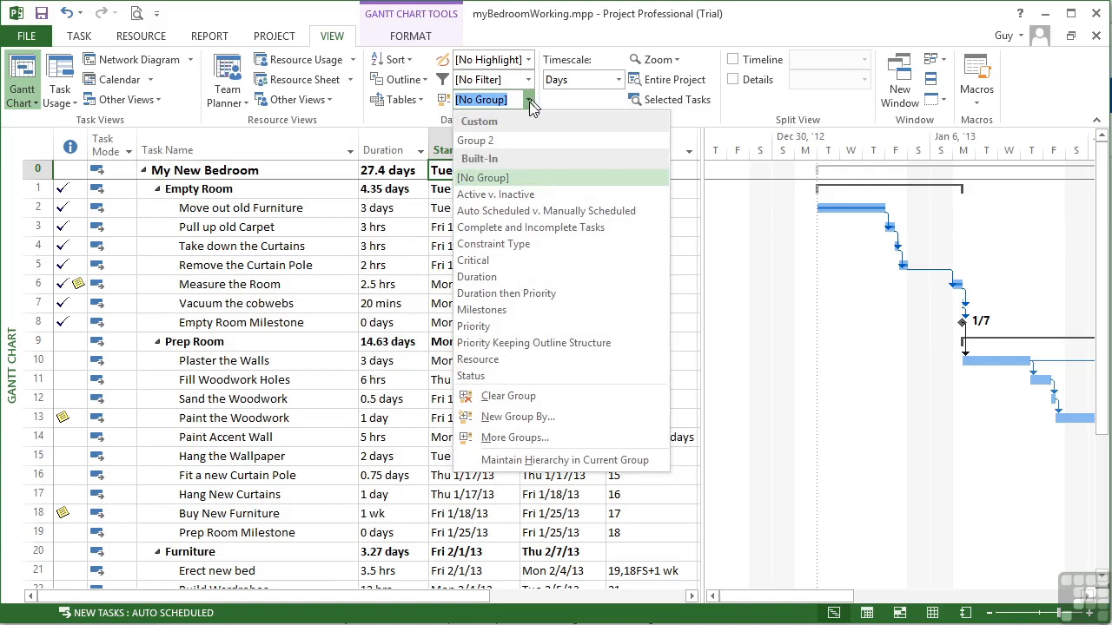
left_click(490, 178)
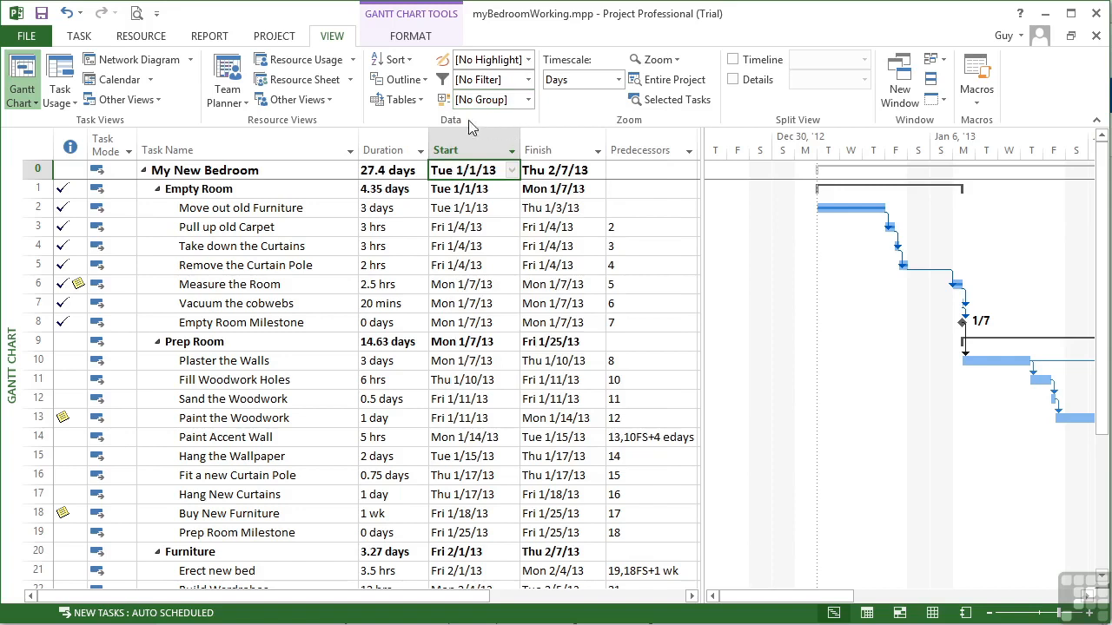